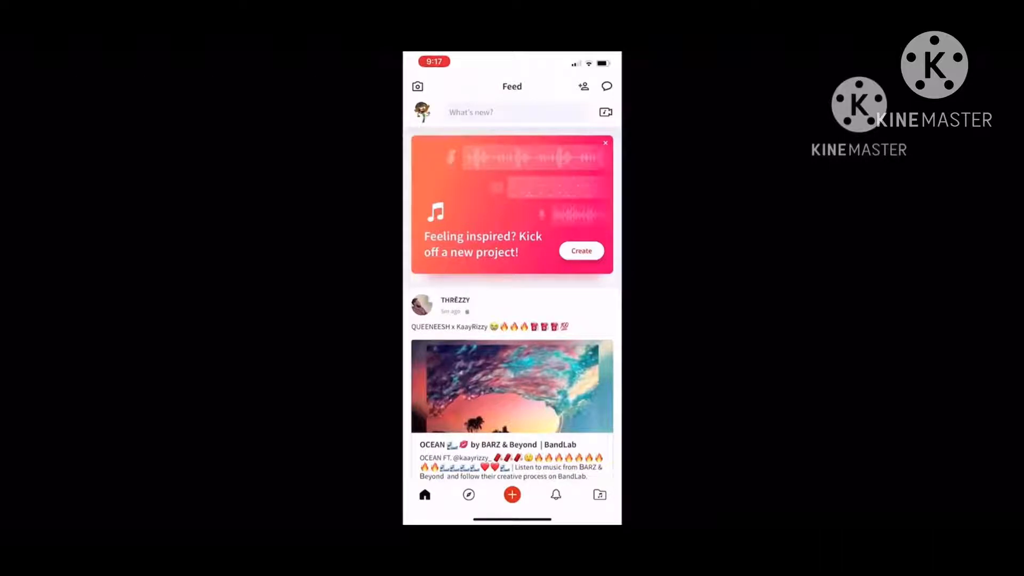
Open the Create screen for a new project from the feed
click(513, 495)
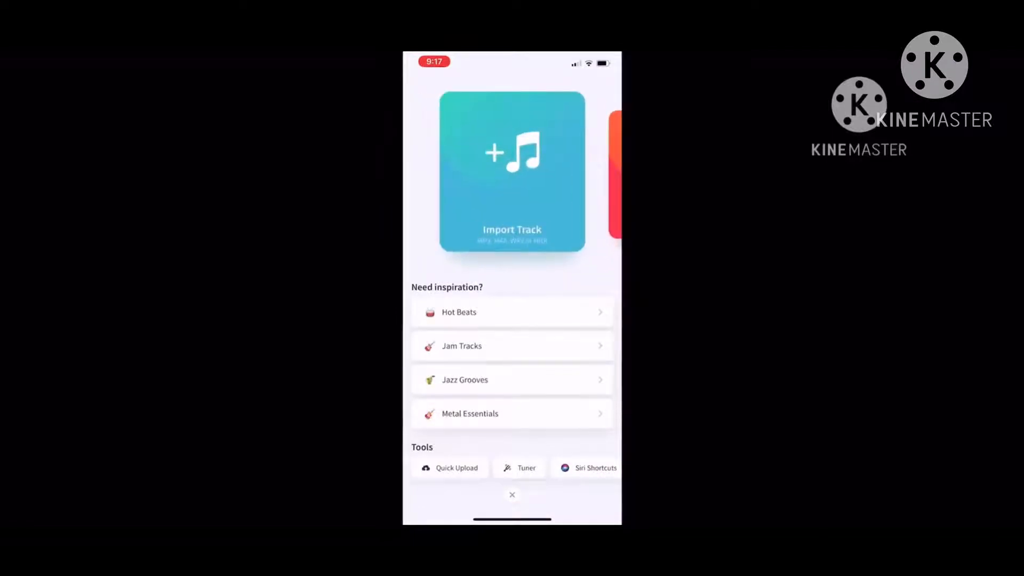
scroll(left, 3)
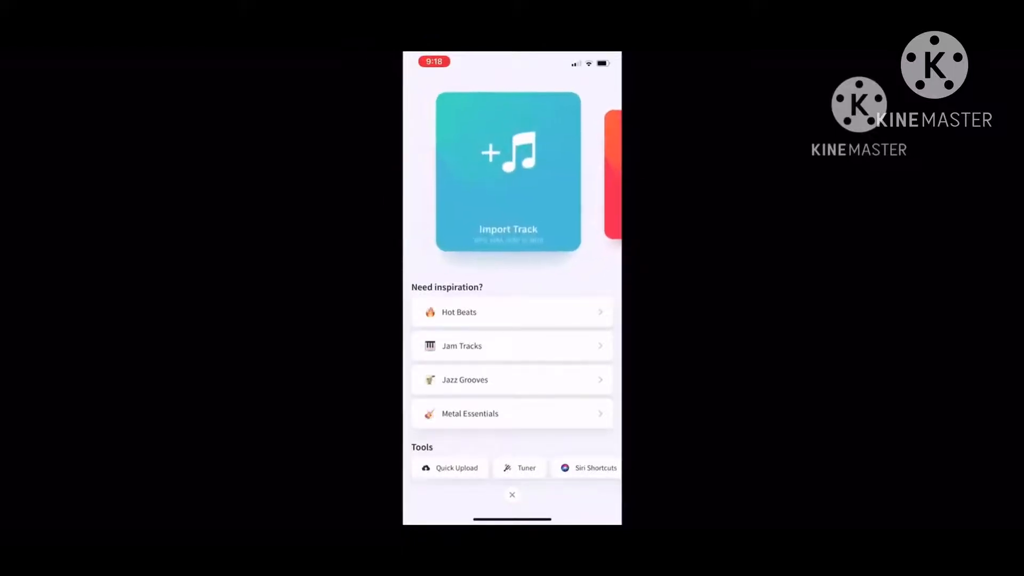
Start a project via Import Track and choose the import source
click(512, 171)
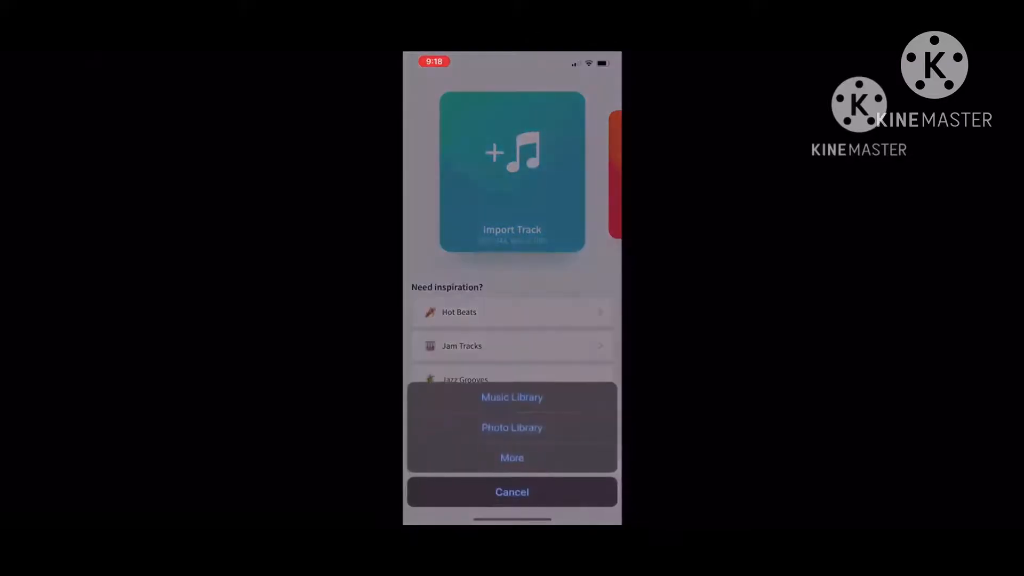
click(512, 427)
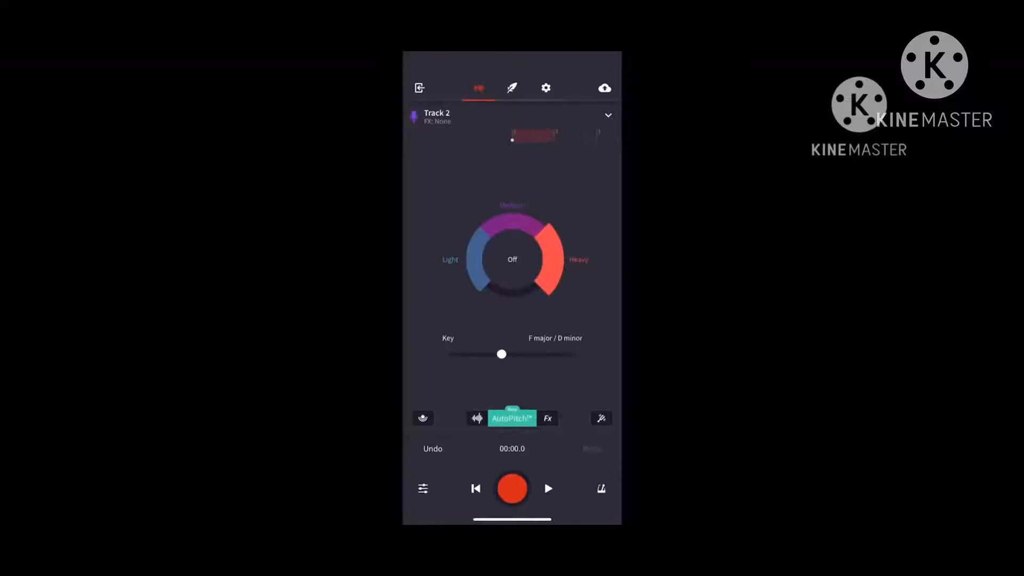
Switch Track 2 to effect presets and try Fuzz Starpower
click(548, 418)
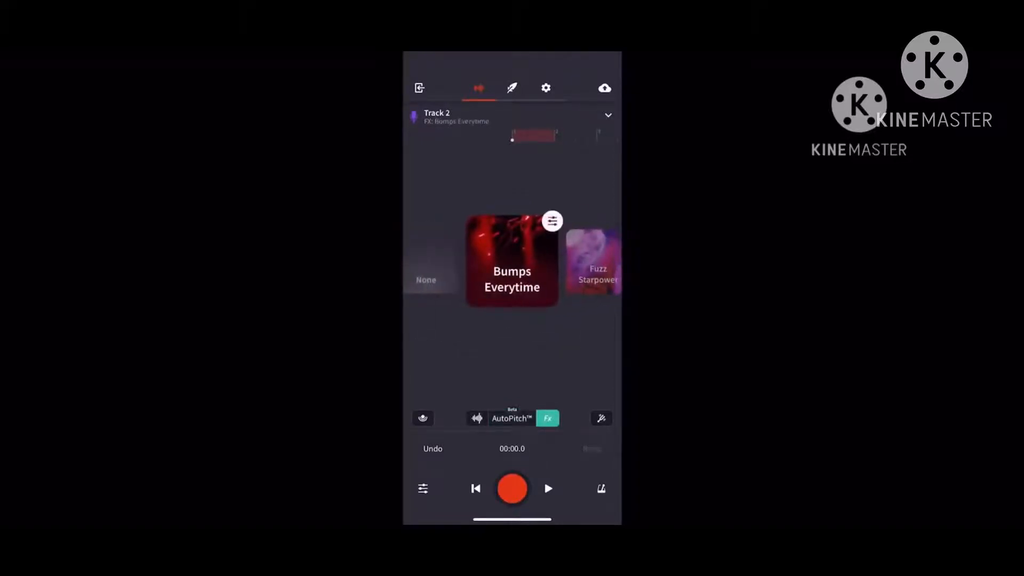
scroll(left, 3)
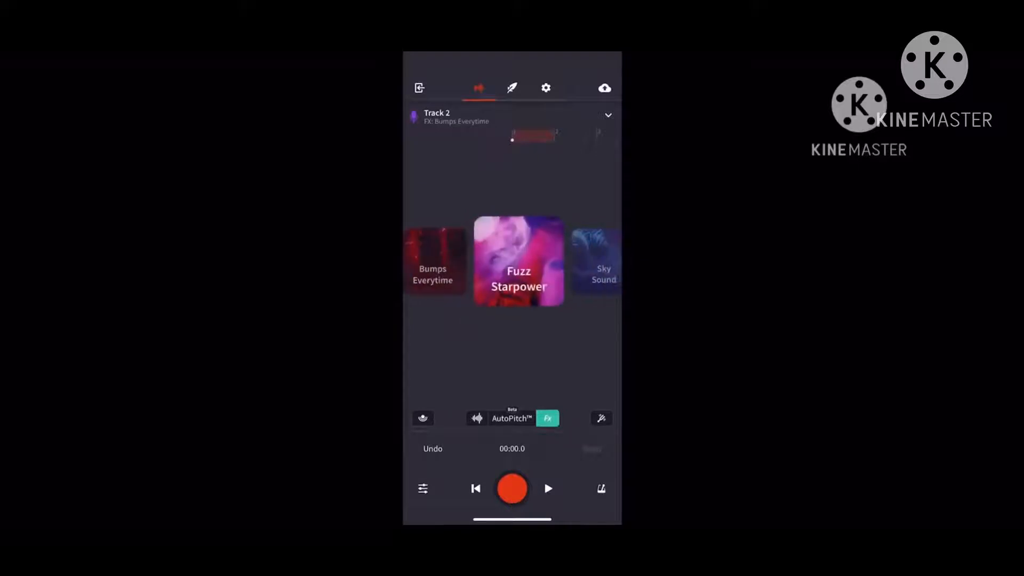
click(519, 261)
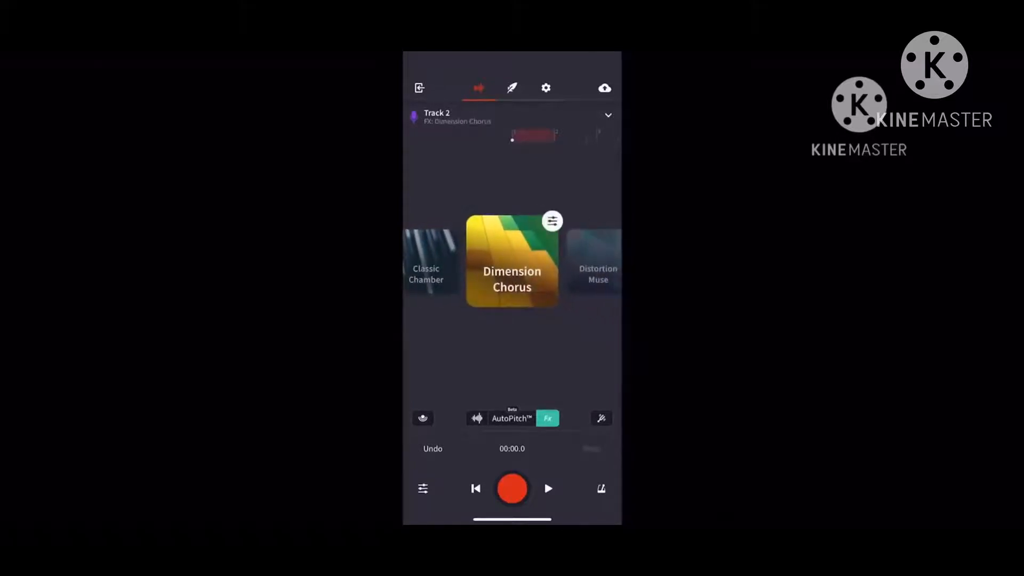
Swipe through the remaining vocal presets until reaching Subtle Gate
scroll(left, 3)
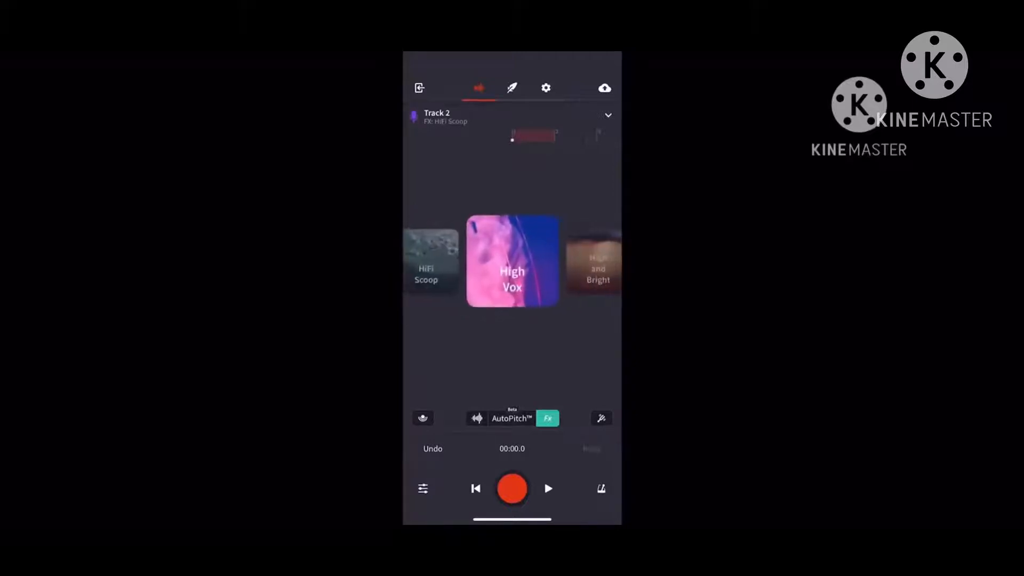
scroll(left, 3)
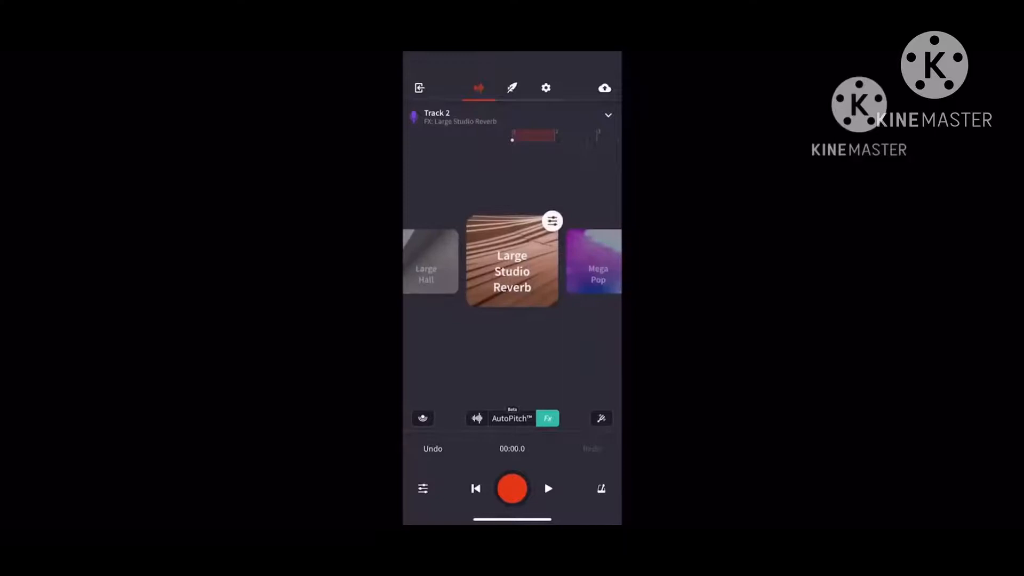
scroll(left, 3)
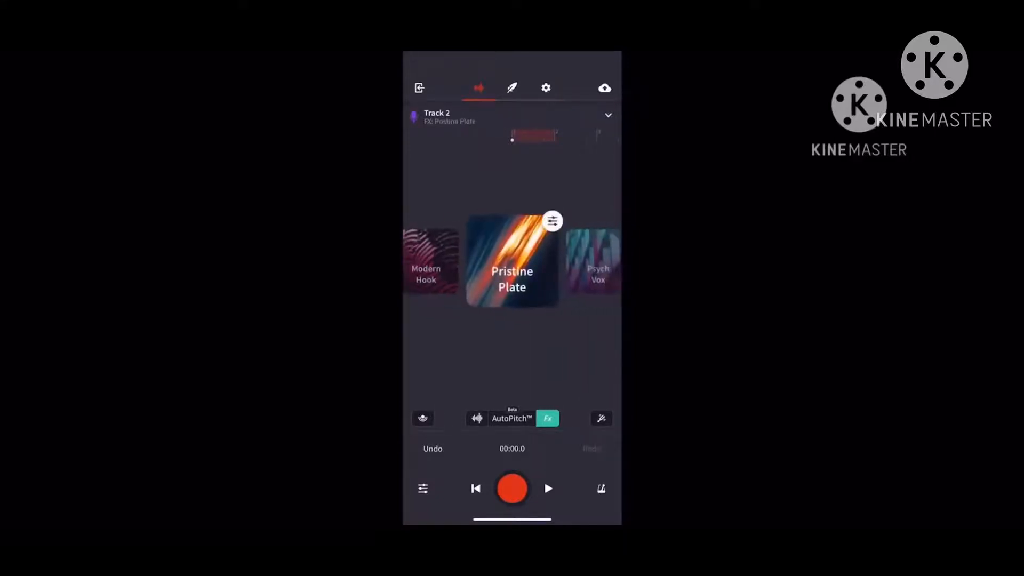
scroll(left, 3)
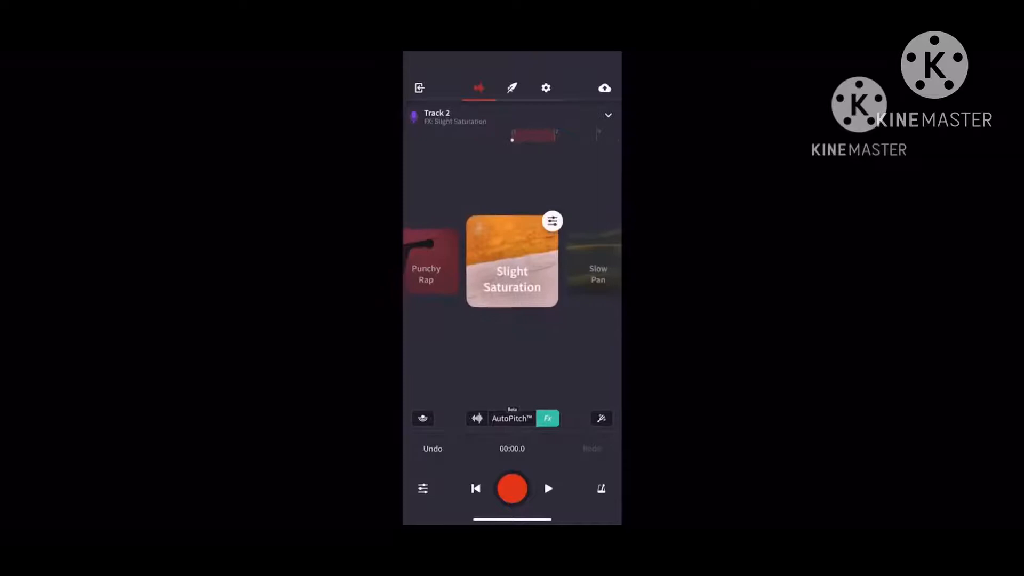
scroll(left, 3)
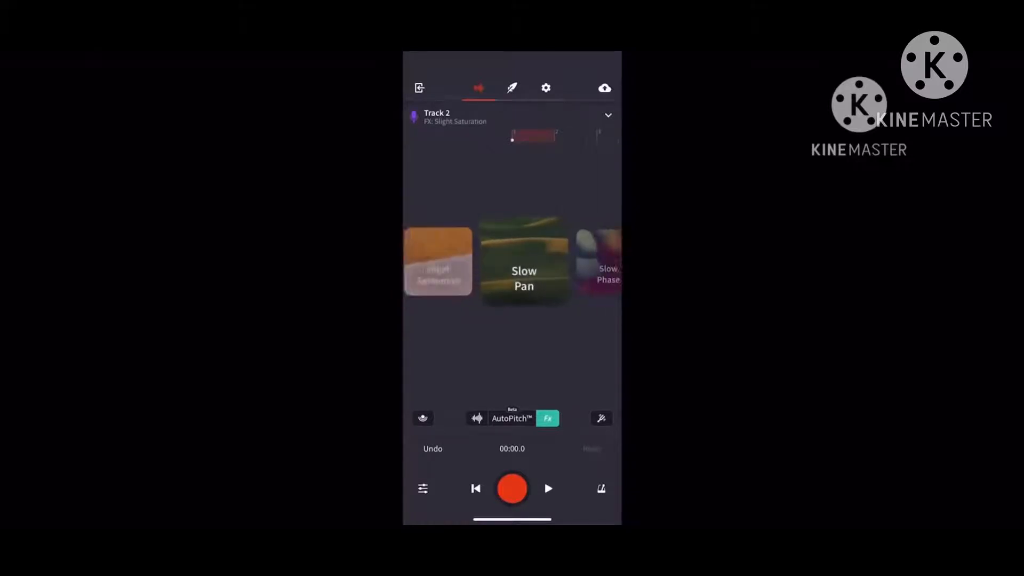
scroll(left, 3)
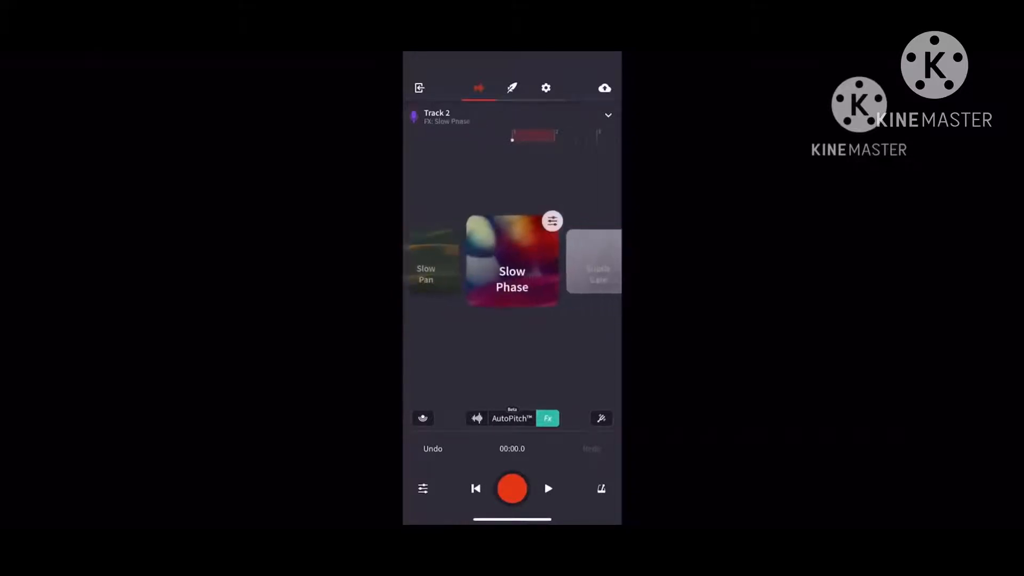
scroll(left, 3)
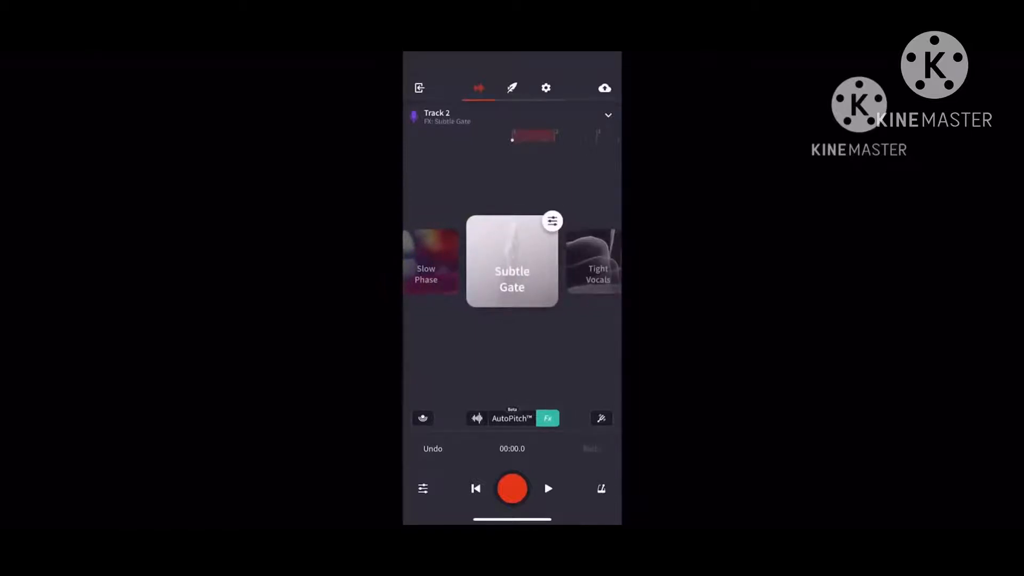
scroll(left, 3)
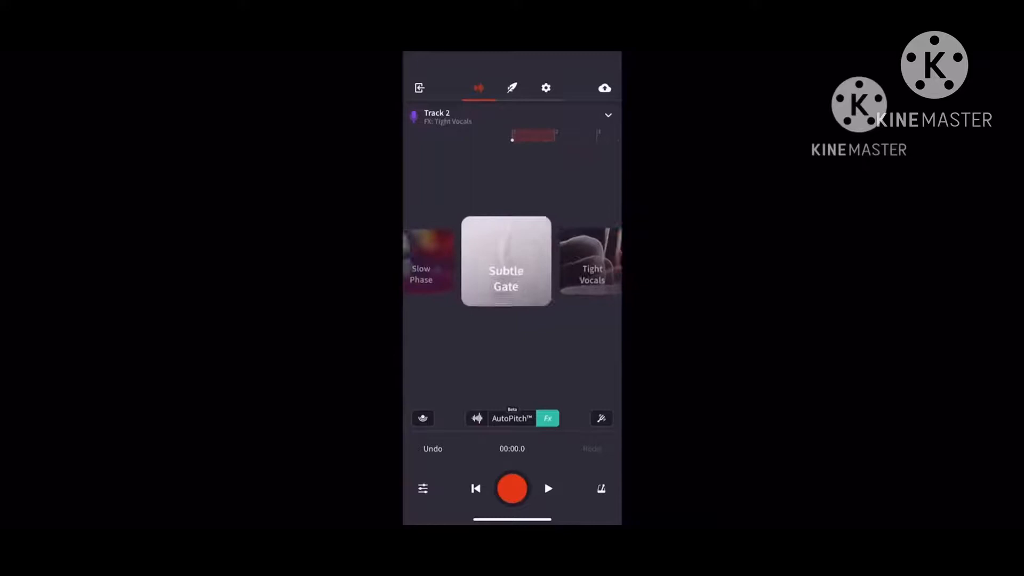
Fine-tune Subtle Gate's FBK Compressor makeup gain, then return to the timeline
click(505, 262)
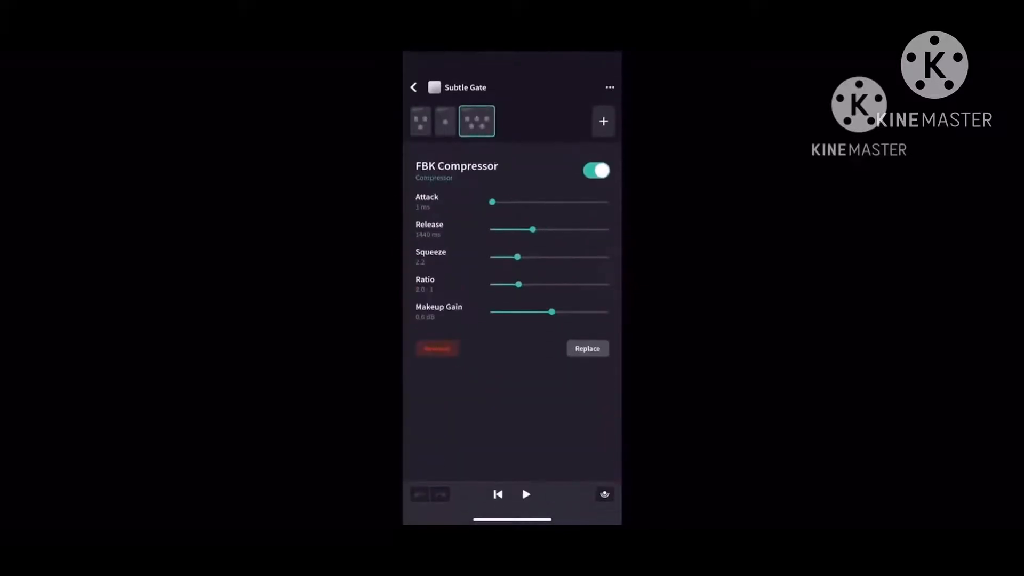
drag(551, 311, 557, 312)
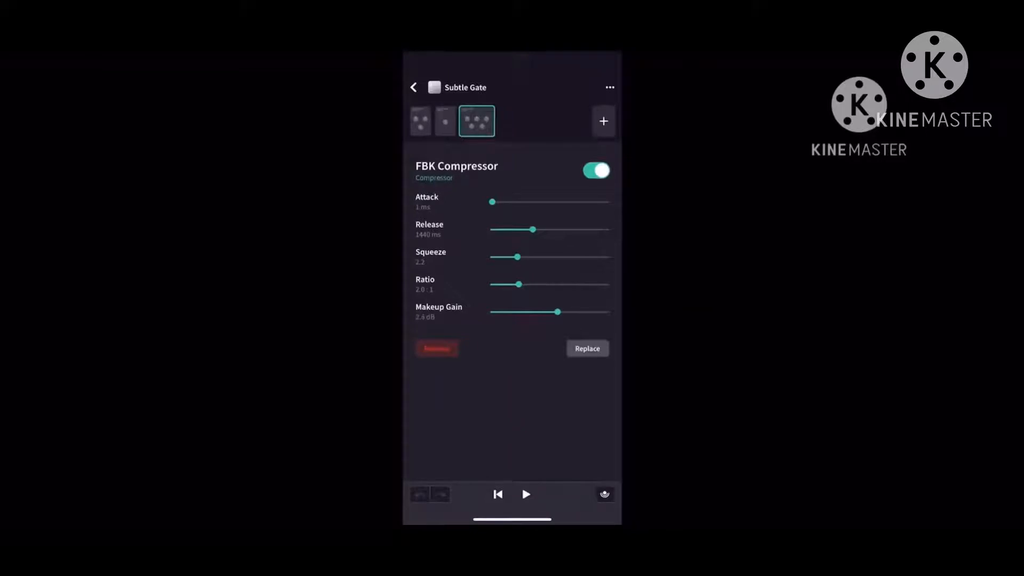
drag(558, 311, 556, 311)
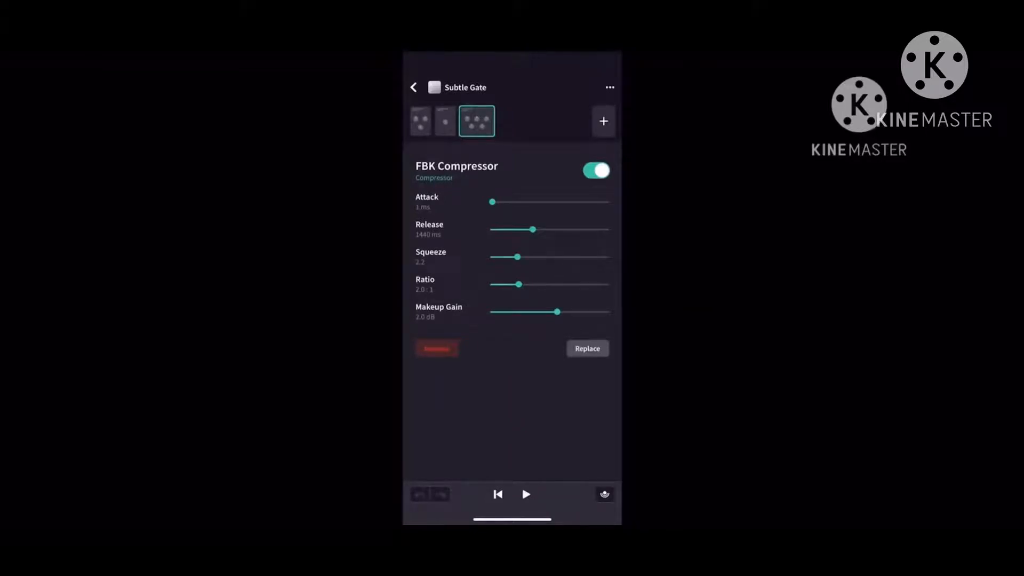
drag(556, 311, 561, 312)
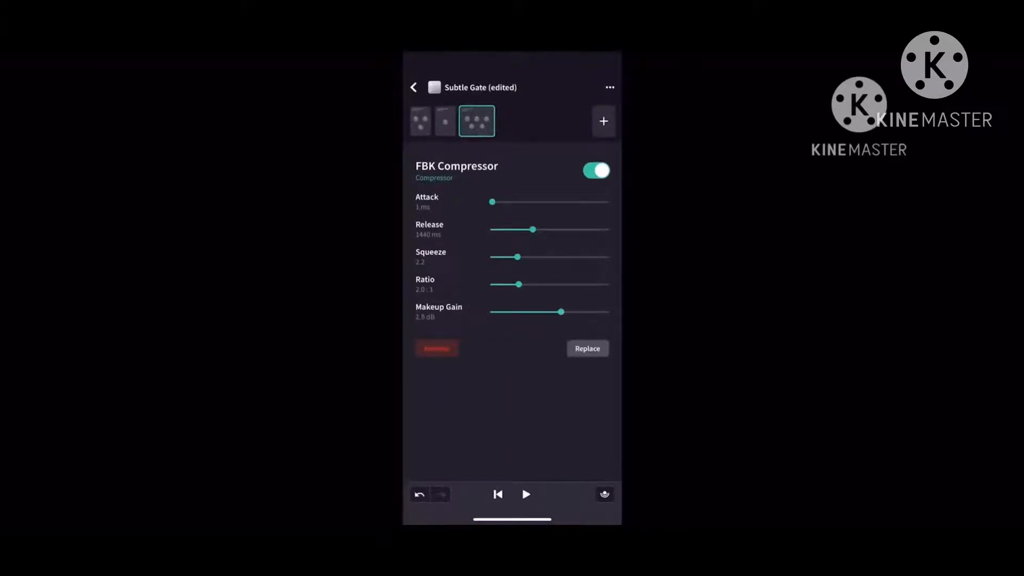
drag(559, 311, 556, 311)
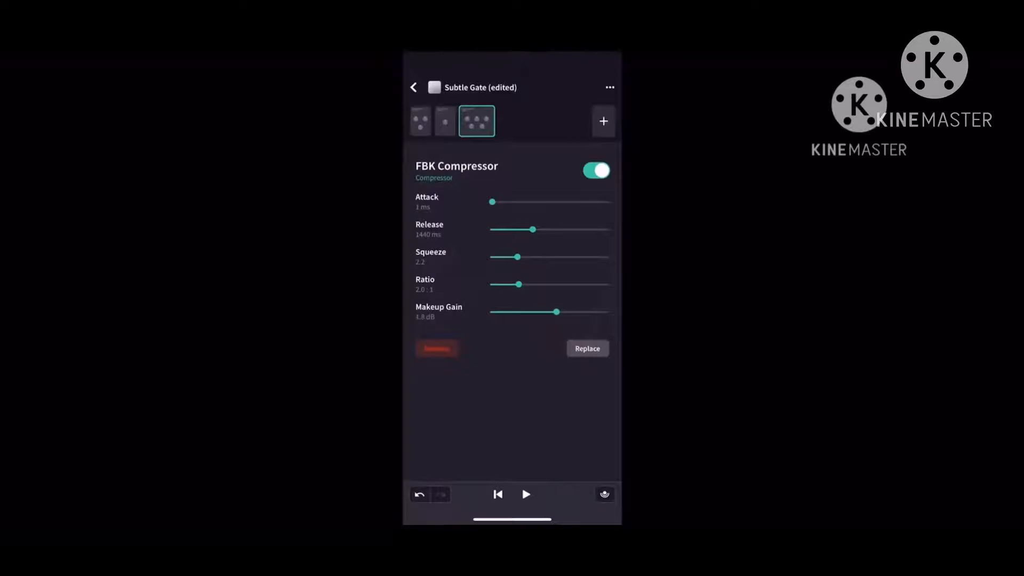
click(414, 87)
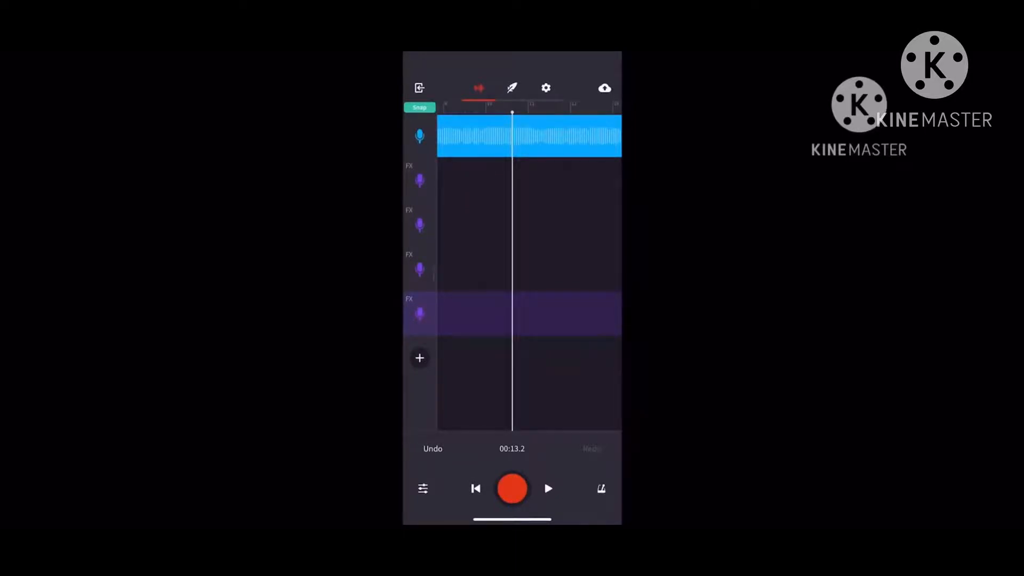
Rewind to the song start and record a vocal take on Track 2
click(547, 489)
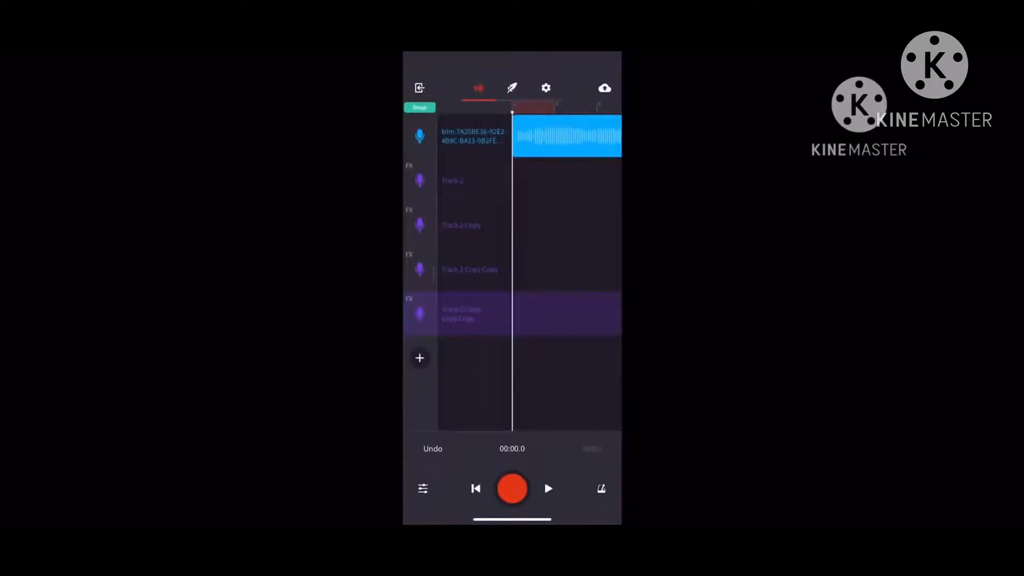
click(511, 488)
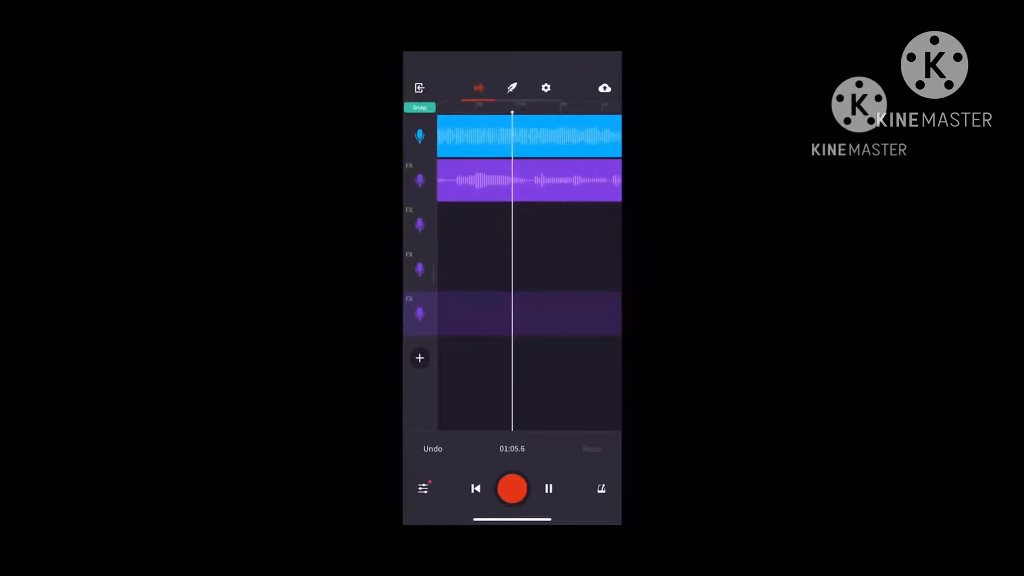
Play the project past the end of the beat, then stop
click(512, 488)
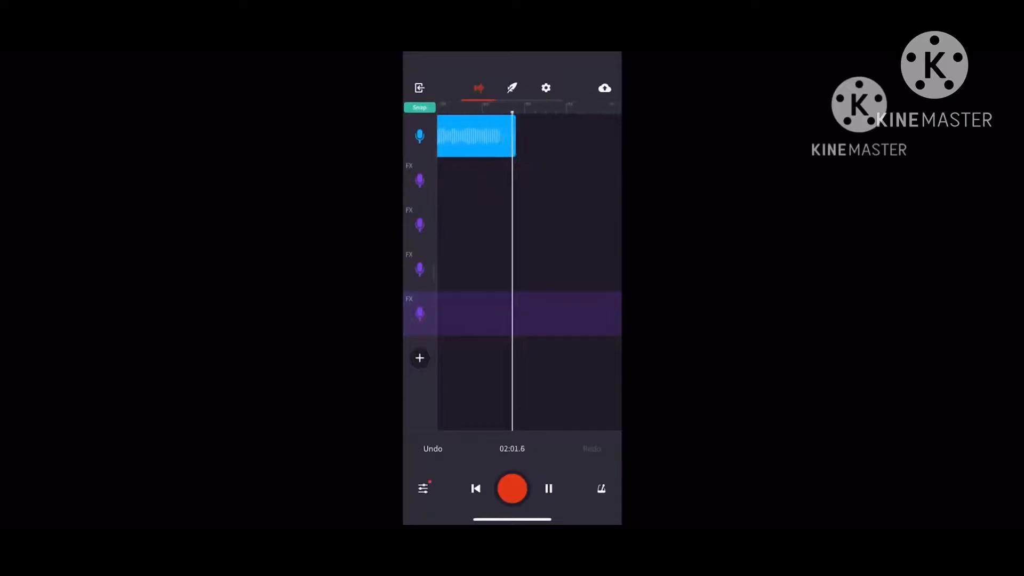
click(548, 489)
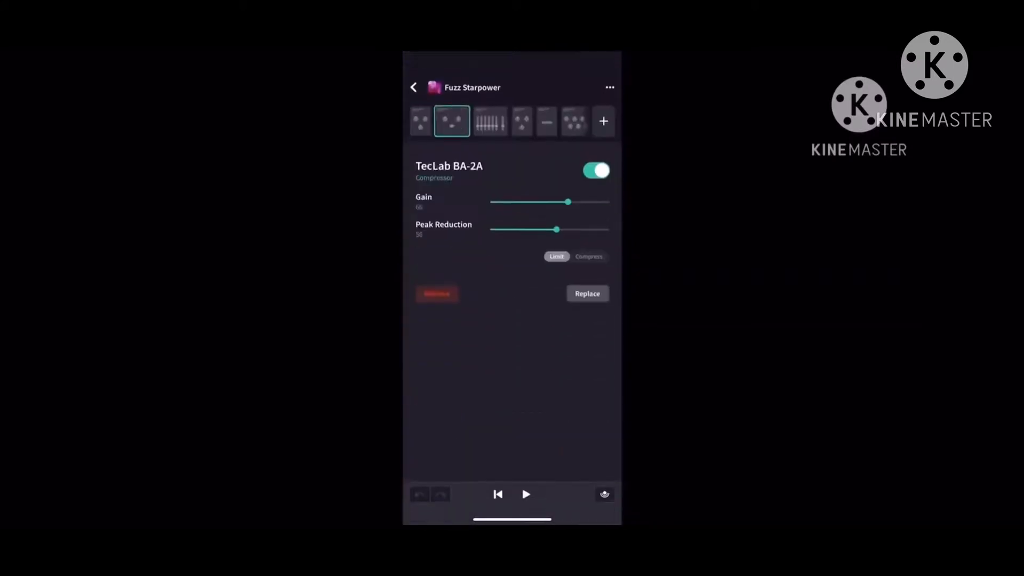
Raise the TecLab BA-2A compressor gain in the Fuzz Starpower chain
drag(567, 202, 580, 202)
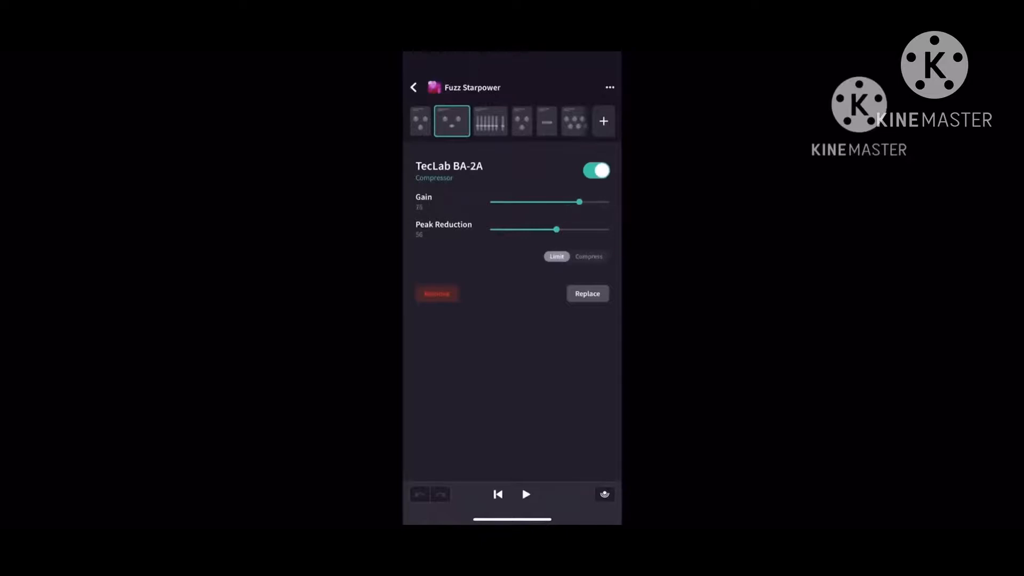
drag(579, 201, 582, 201)
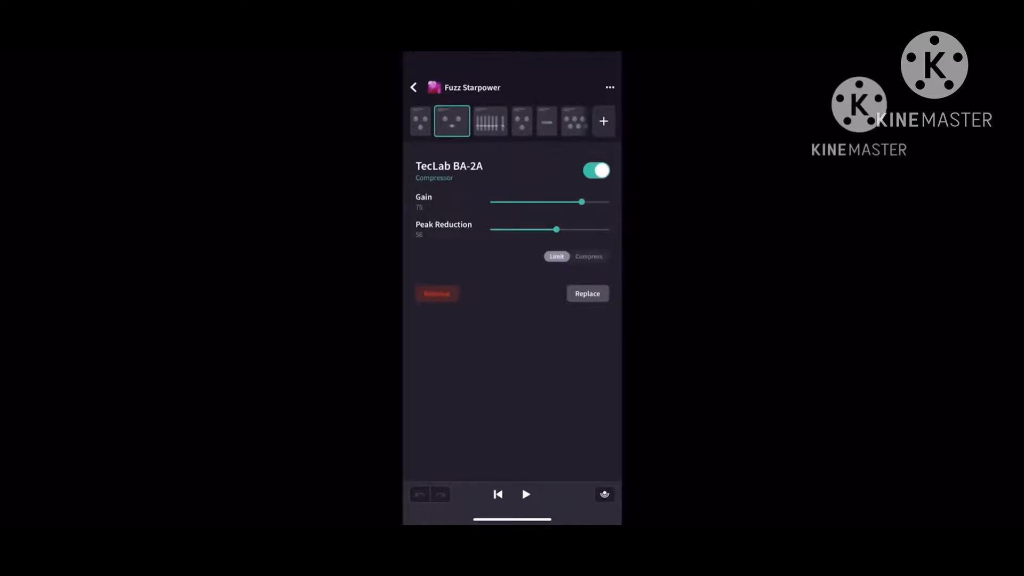
click(521, 121)
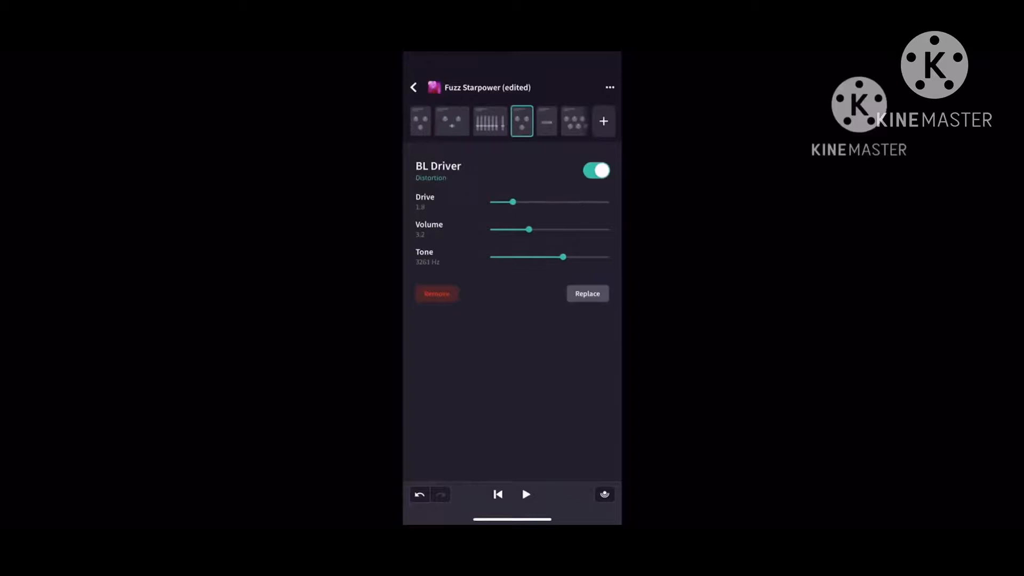
Raise the BL Driver distortion volume and leave the effects editor
drag(529, 229, 536, 230)
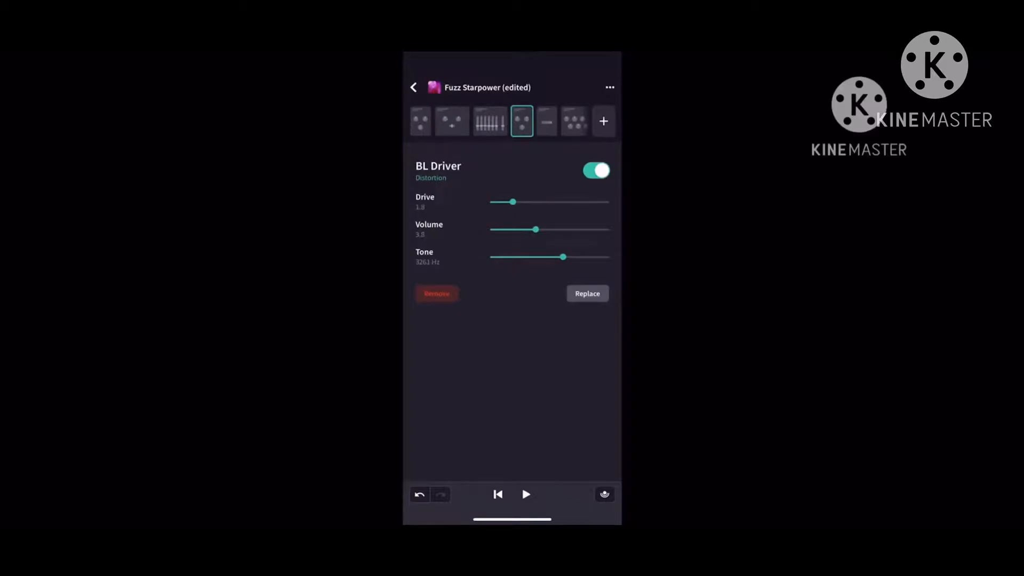
drag(535, 229, 544, 230)
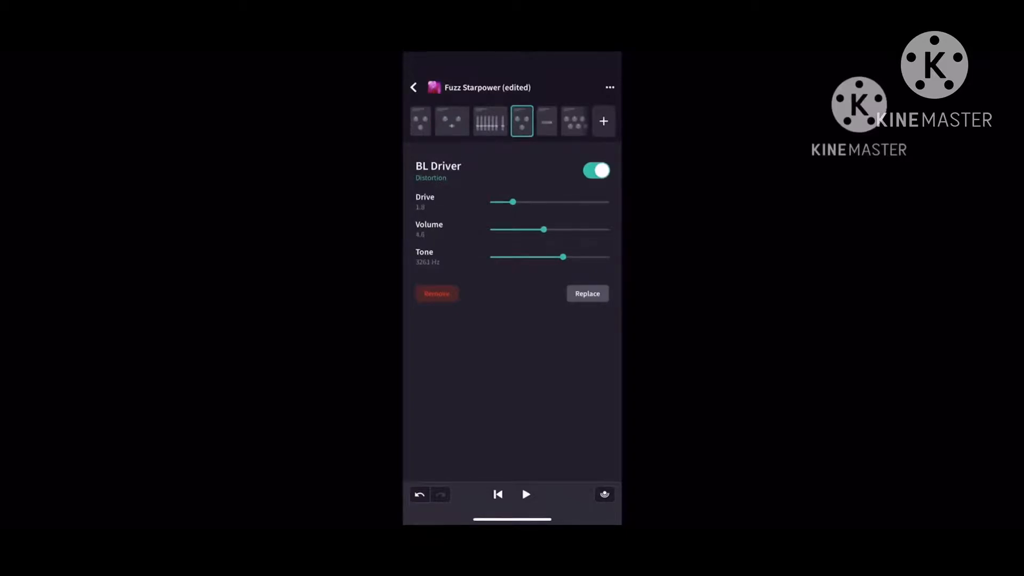
click(414, 87)
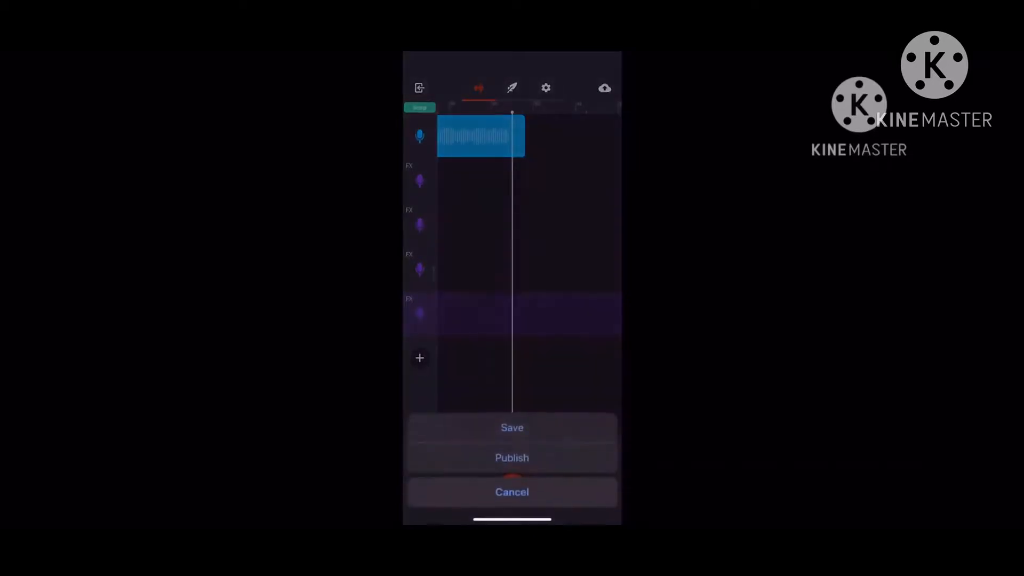
Choose Publish from the upload action sheet
click(512, 457)
text(This song is about a legend named)
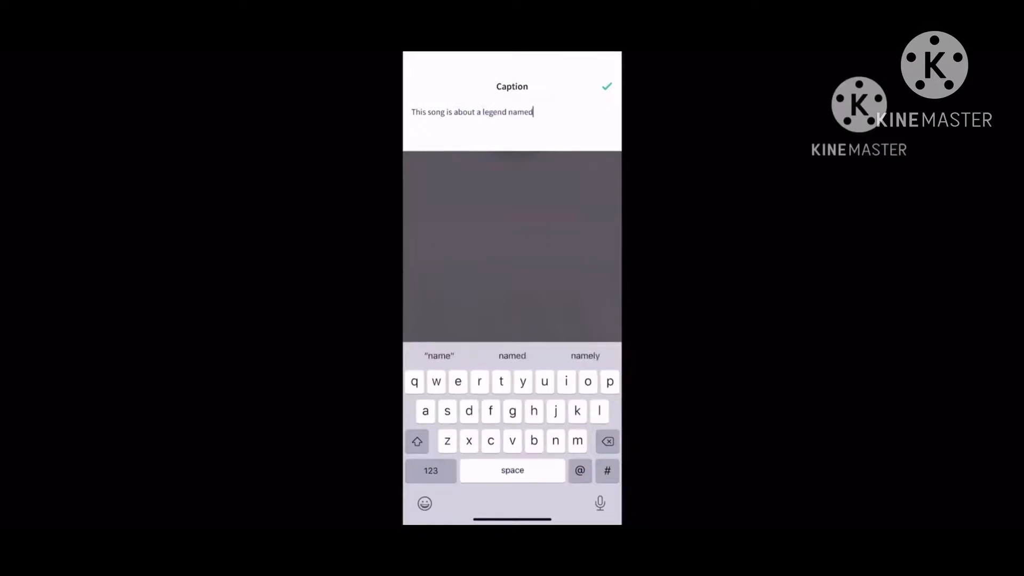
Enter the caption about legend Kurt Cobain ft. Post Malone, then confirm Project Settings
text(Kur)
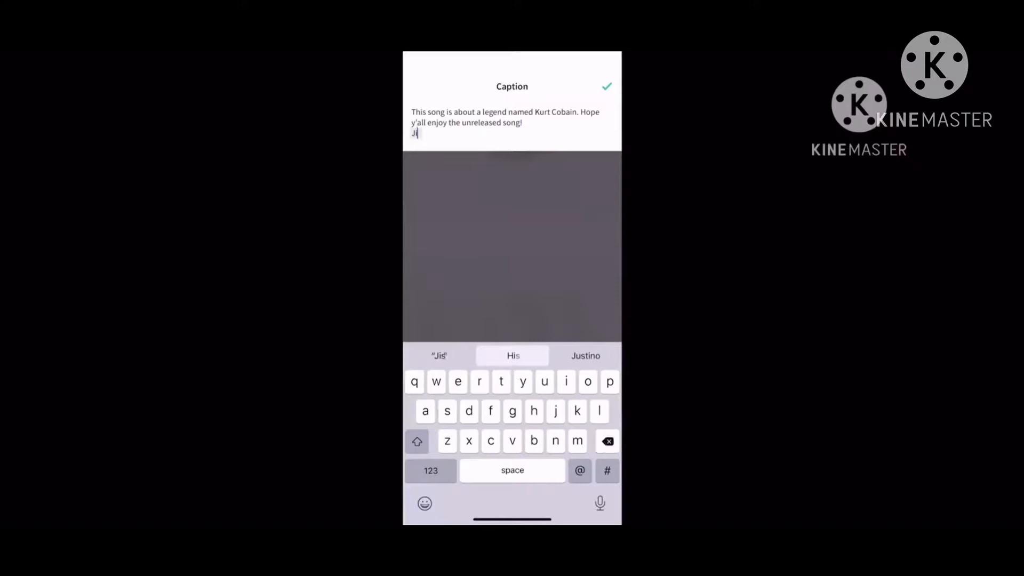
click(585, 355)
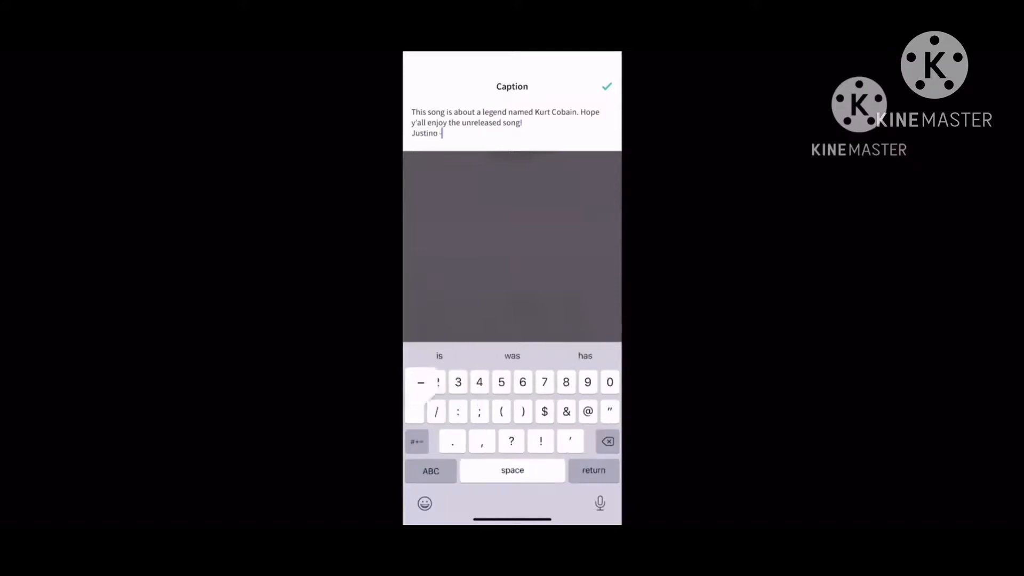
text(Kurt Cobain ft. Post Makone)
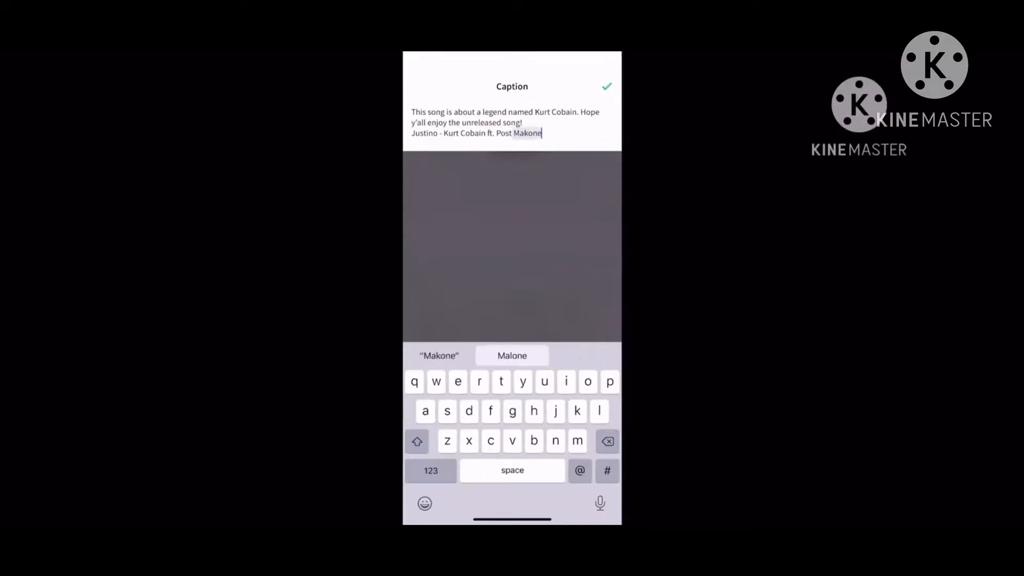
click(512, 355)
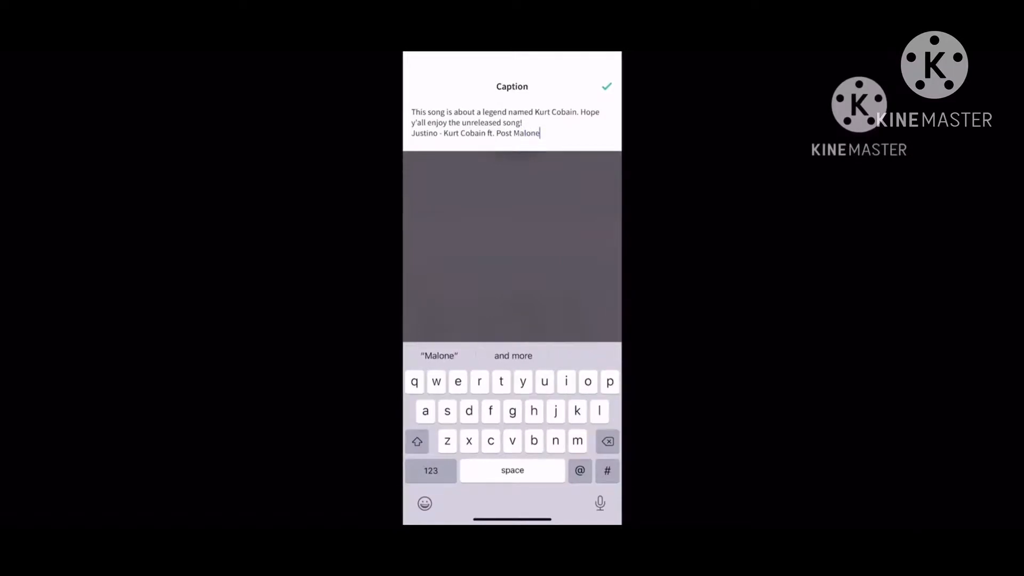
click(606, 86)
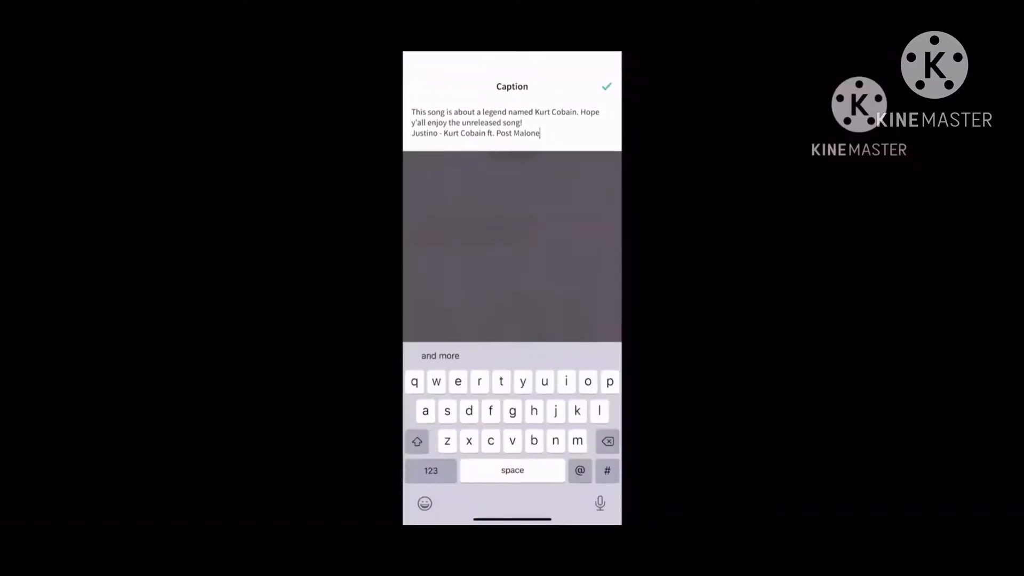
click(606, 85)
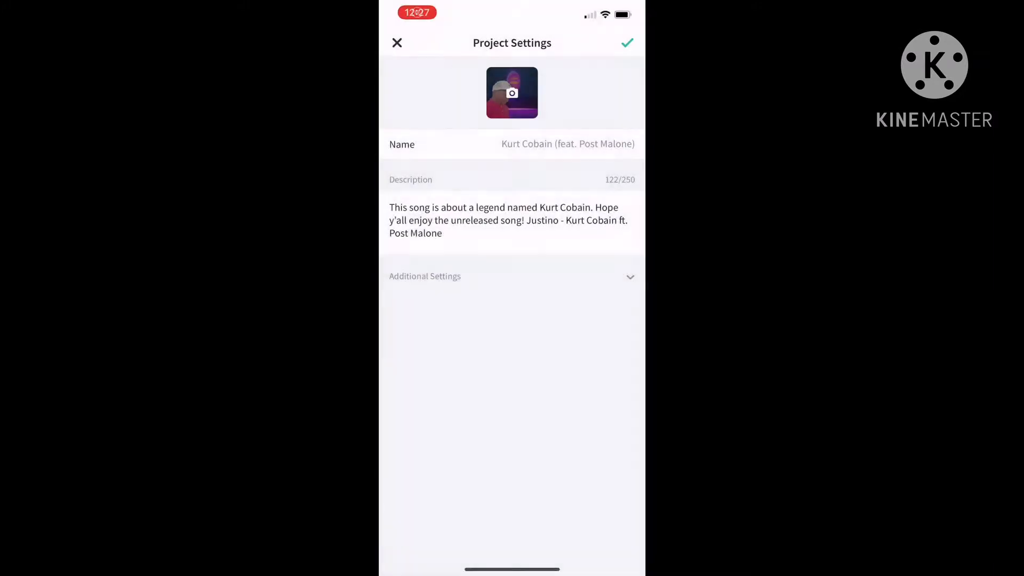
click(512, 93)
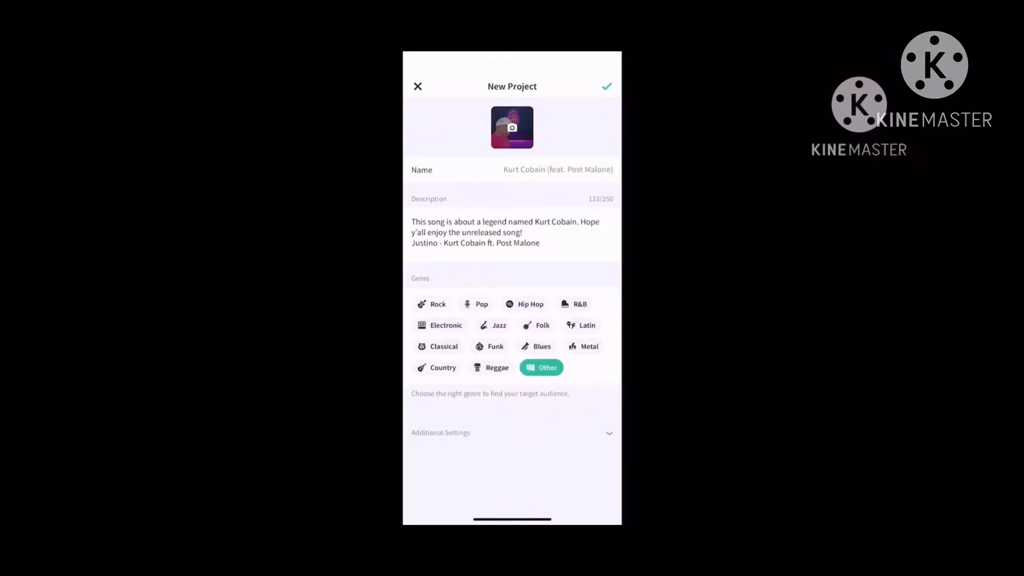
Choose R&B as the song's genre and continue to the Mastering screen
click(580, 304)
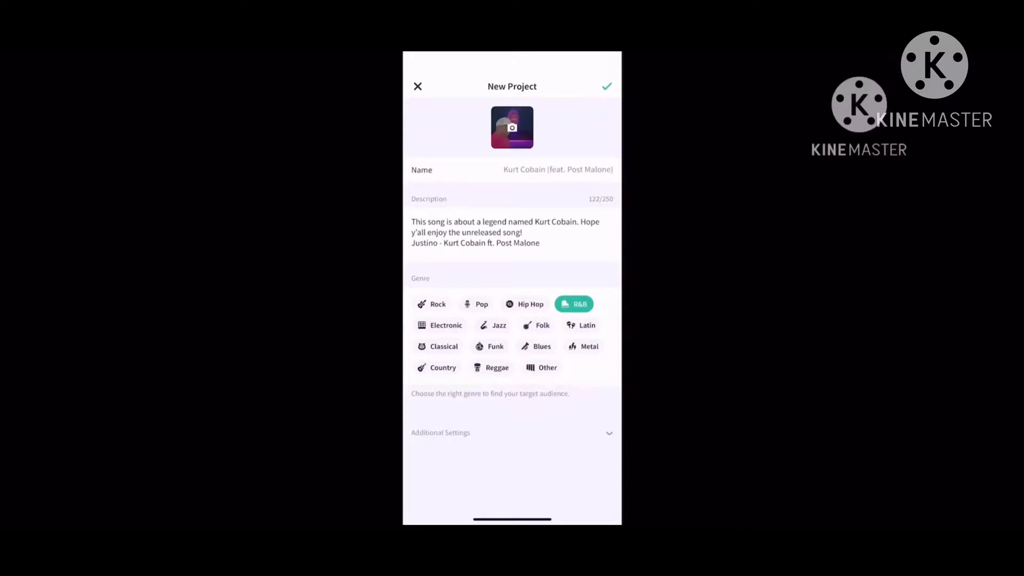
click(513, 432)
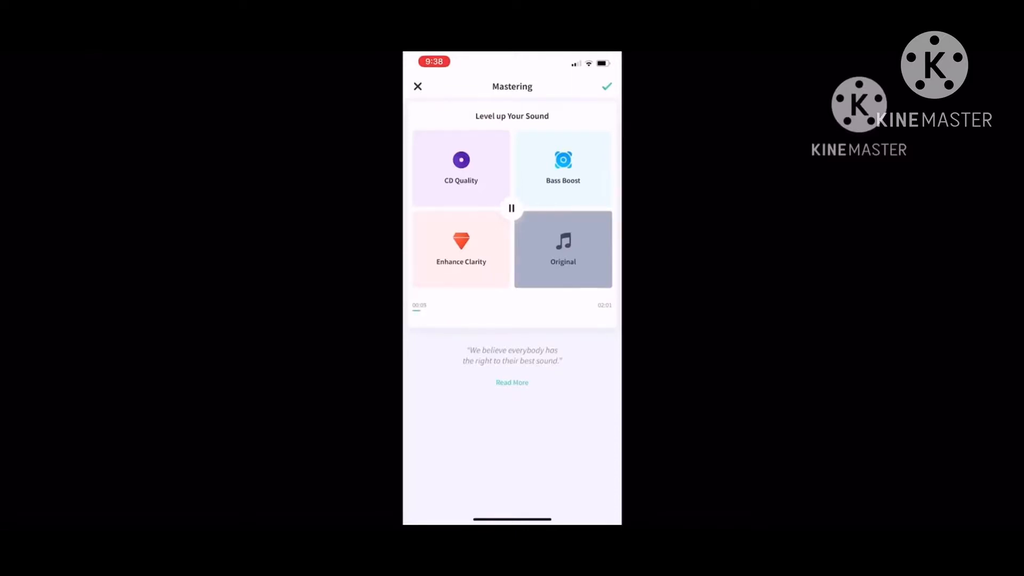
Pause the preview, accept the mastered sound, and publish the R&B song revision
click(513, 209)
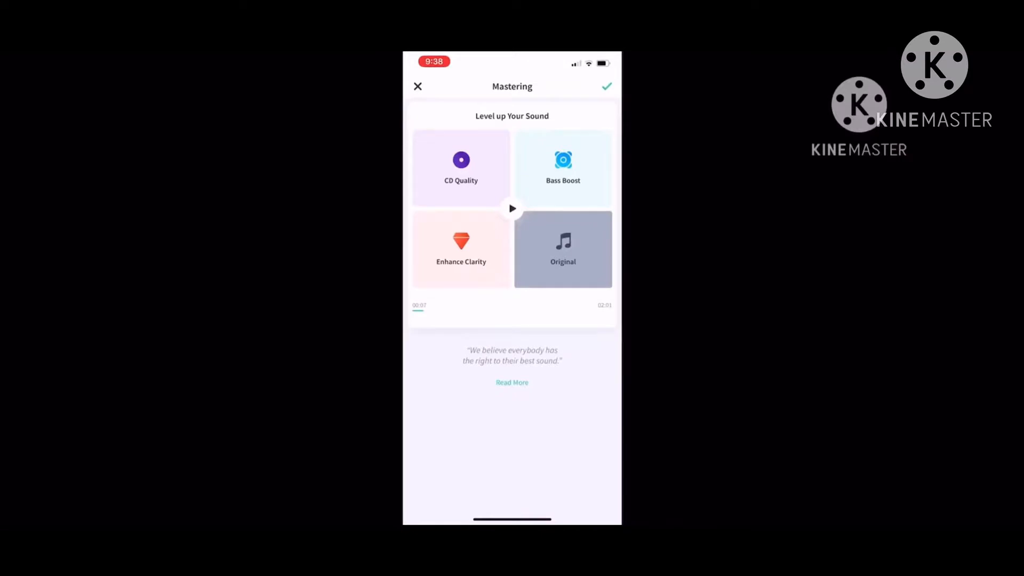
click(461, 166)
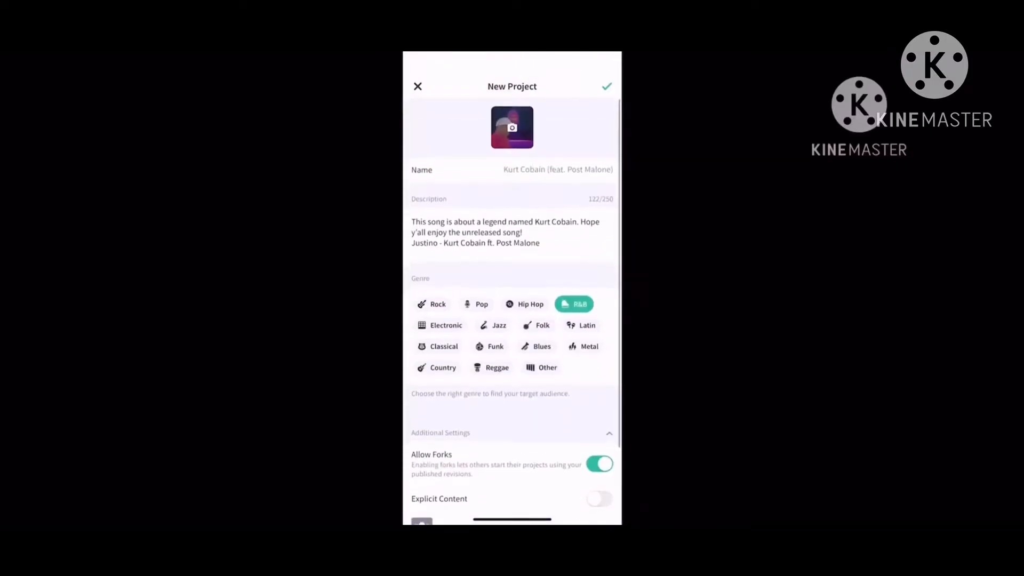
click(606, 85)
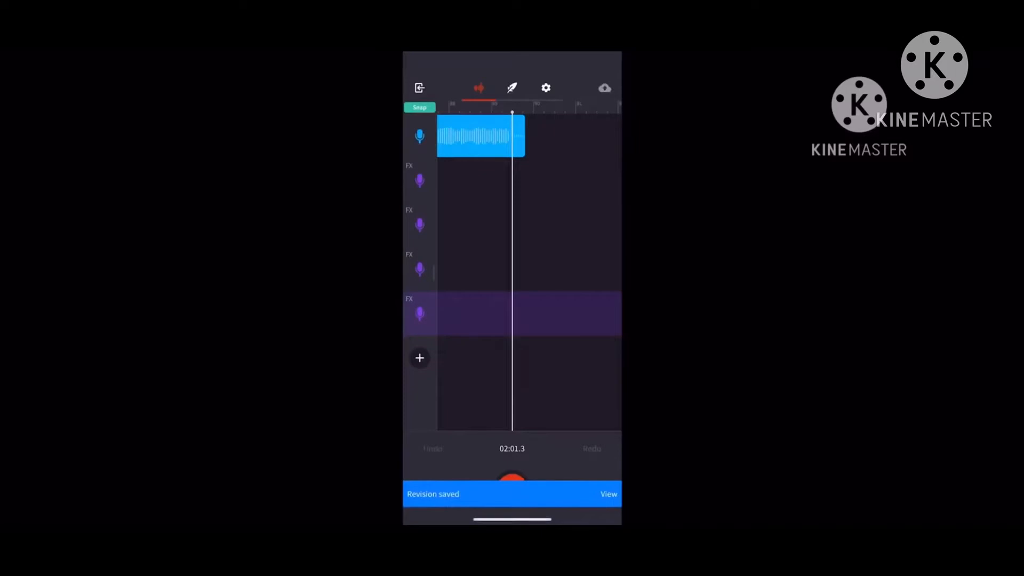
click(607, 494)
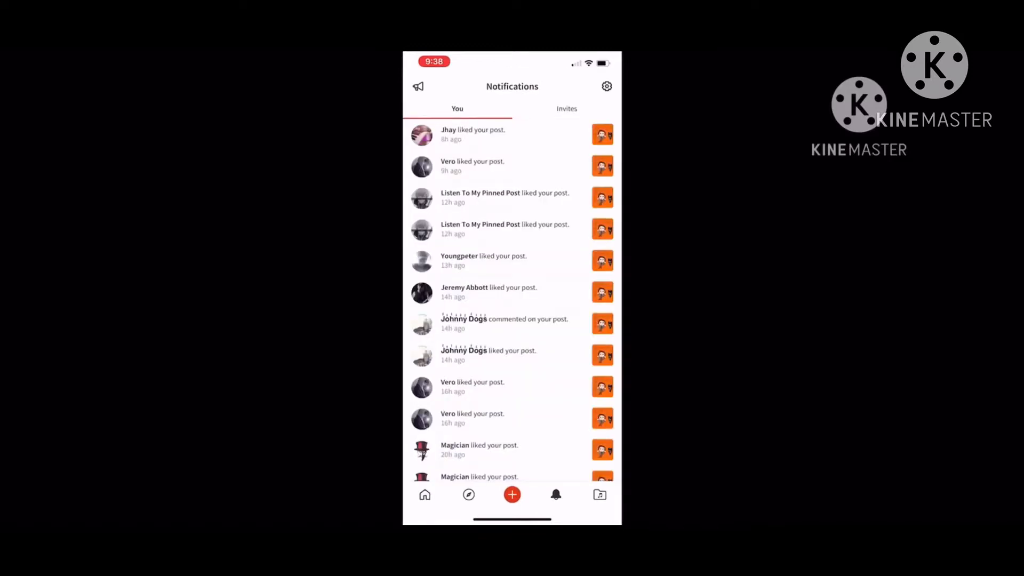
Scroll the notifications feed, then go to the projects Library
scroll(down, 3)
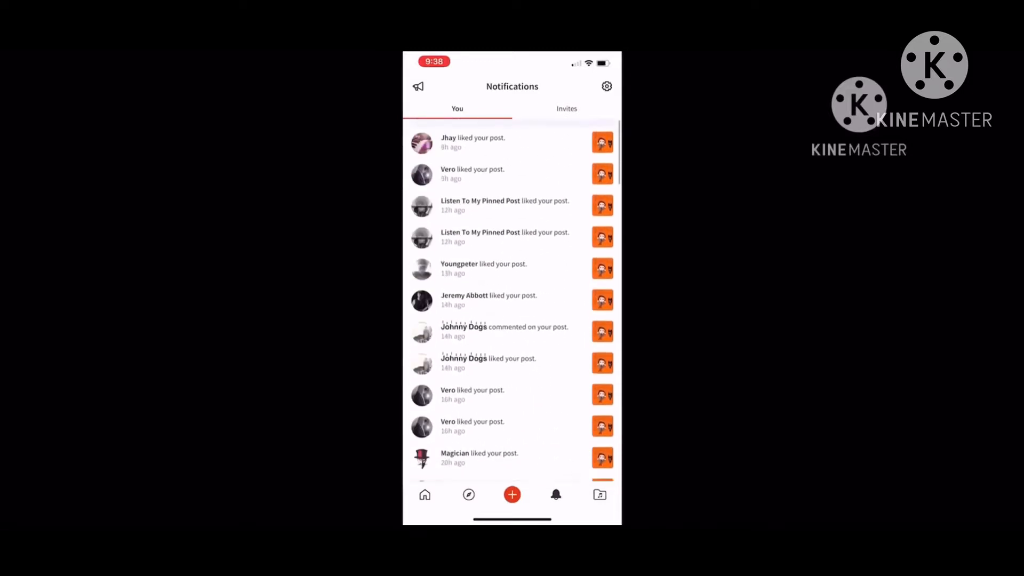
click(599, 494)
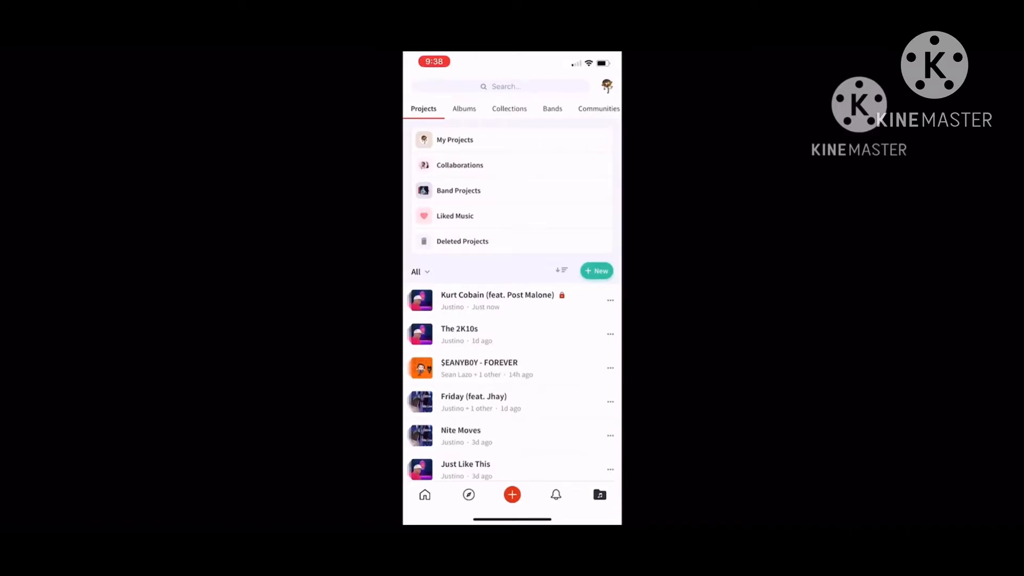
Under Collections, create a new collection named 'Justino Unreleased'
click(509, 108)
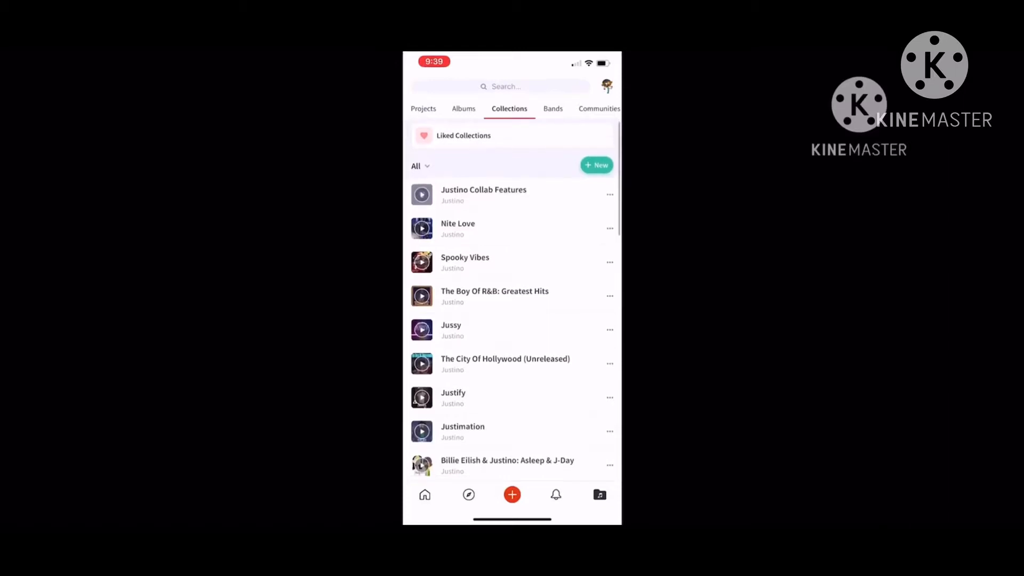
click(595, 165)
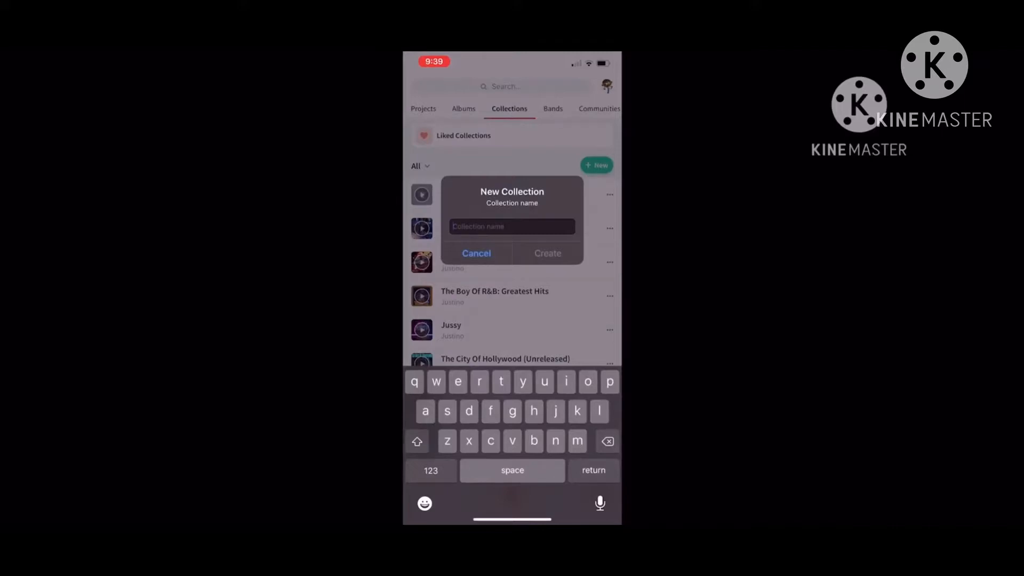
click(416, 442)
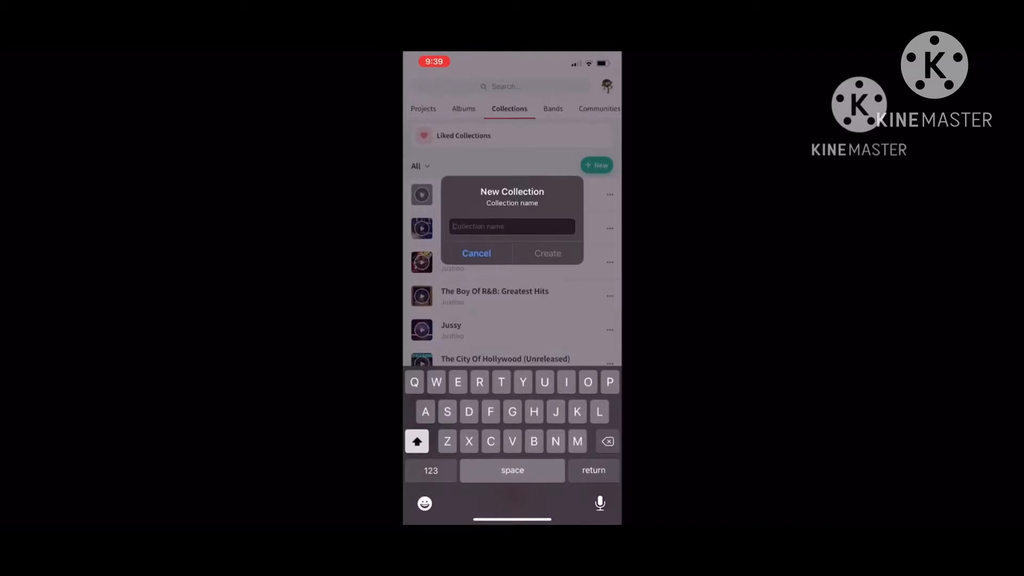
text(Unrelea)
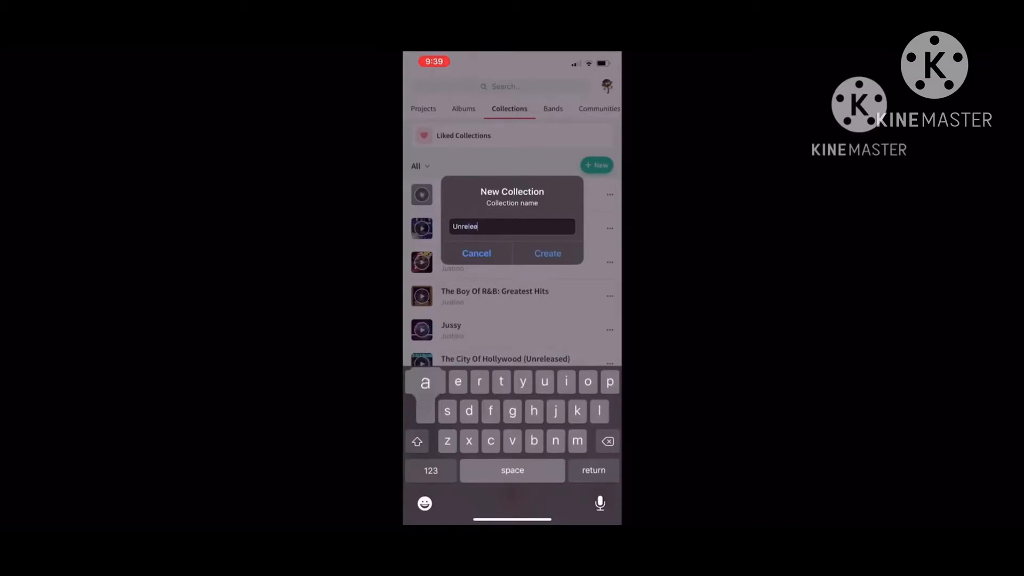
text(d)
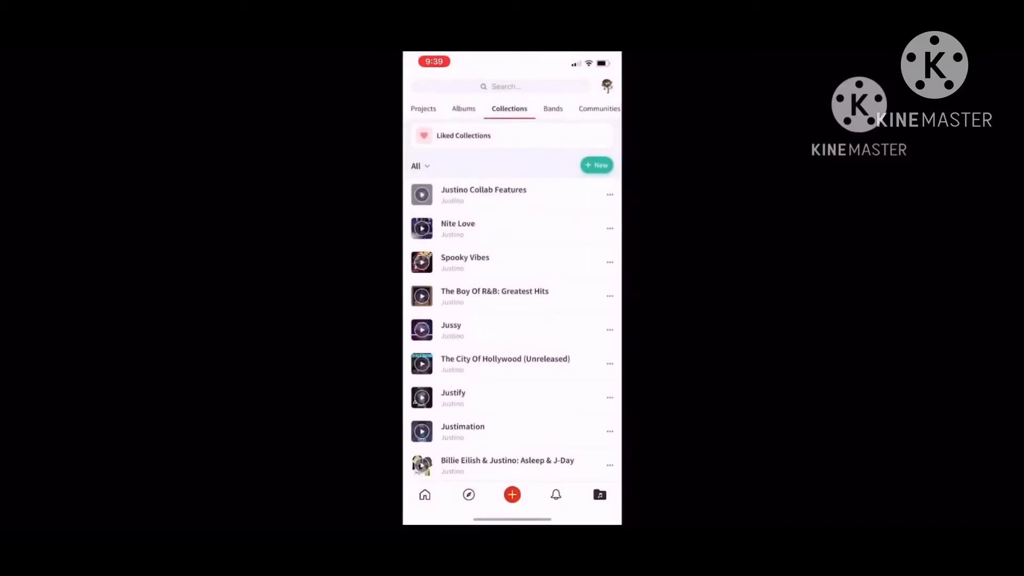
click(596, 165)
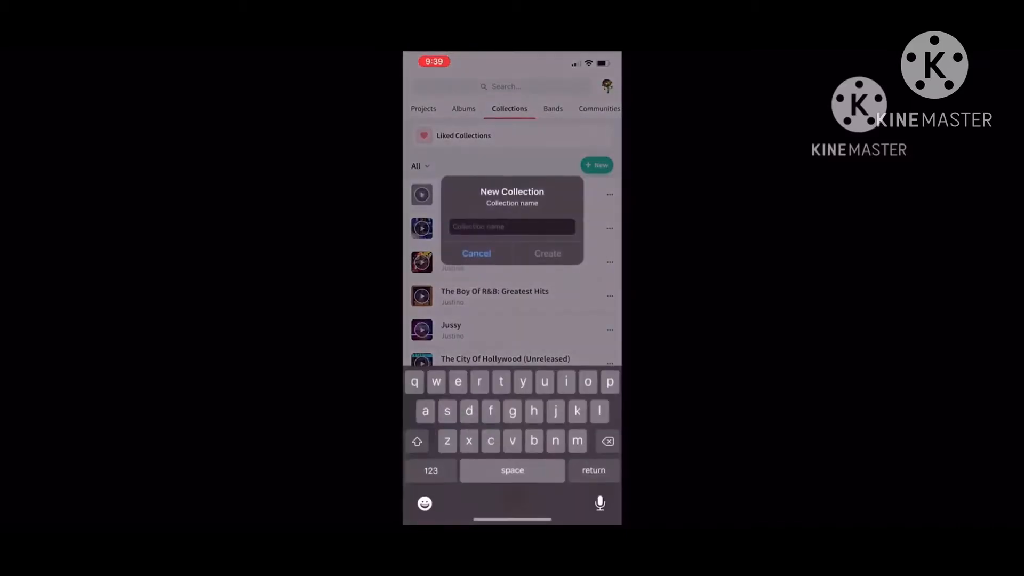
text(Justino)
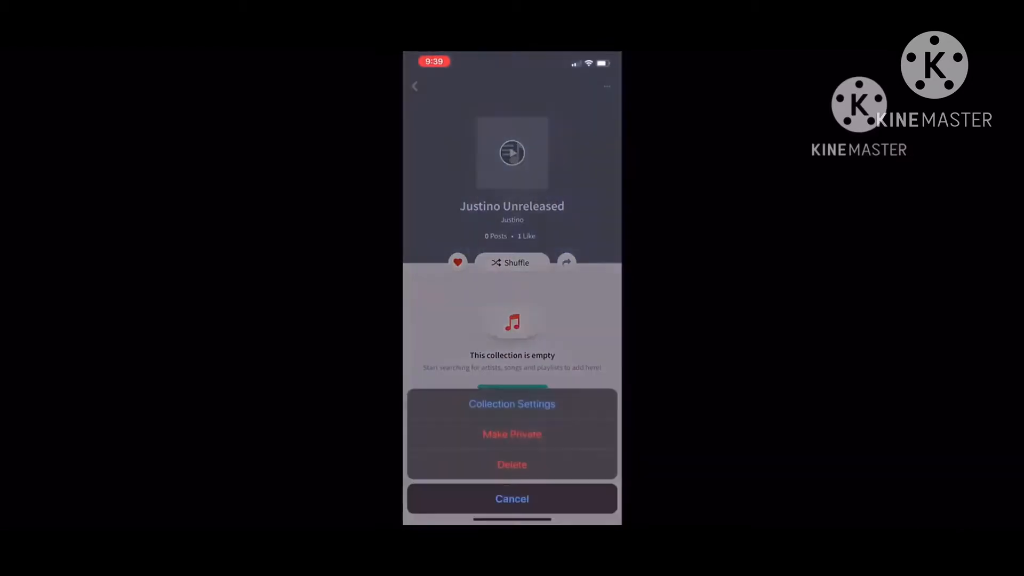
Save an About description saying the collection holds unreleased songs made by me
click(513, 404)
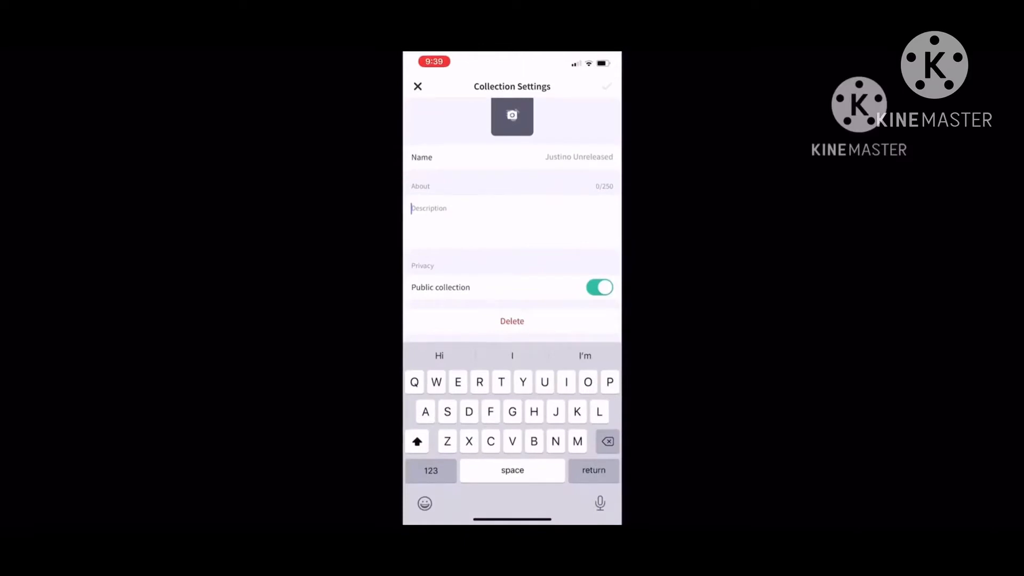
text(This is a co)
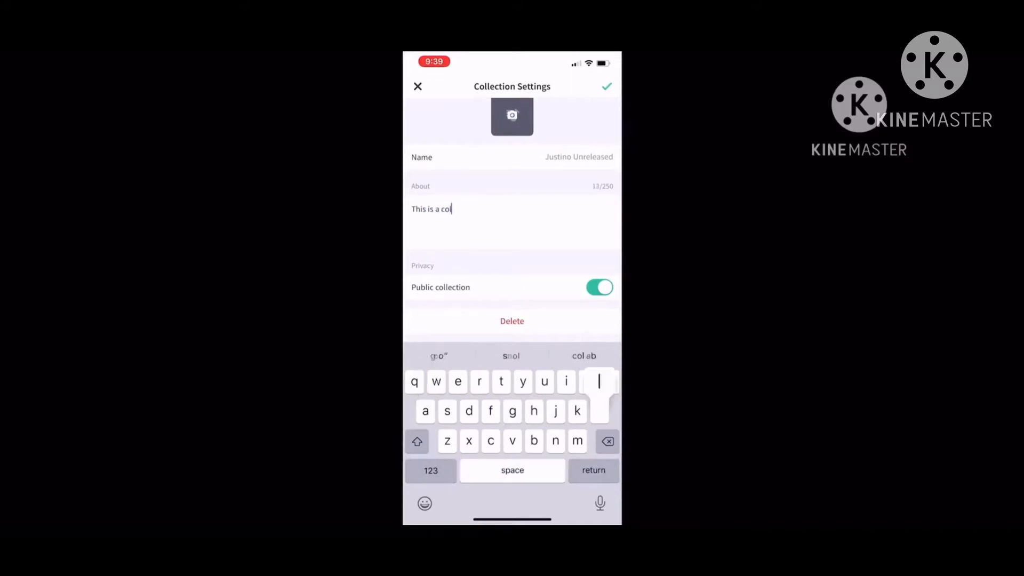
text(lection of)
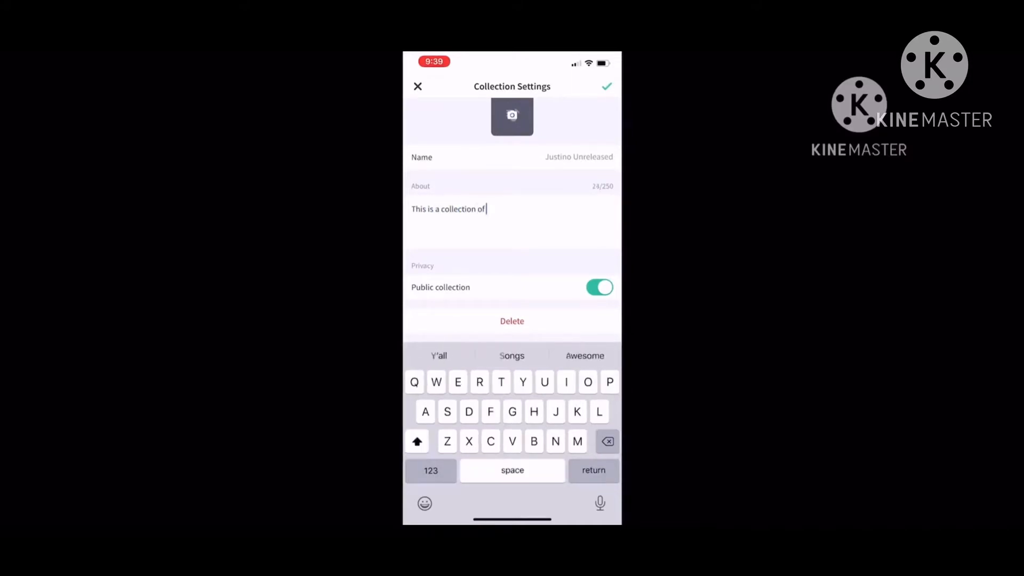
text(Aunt)
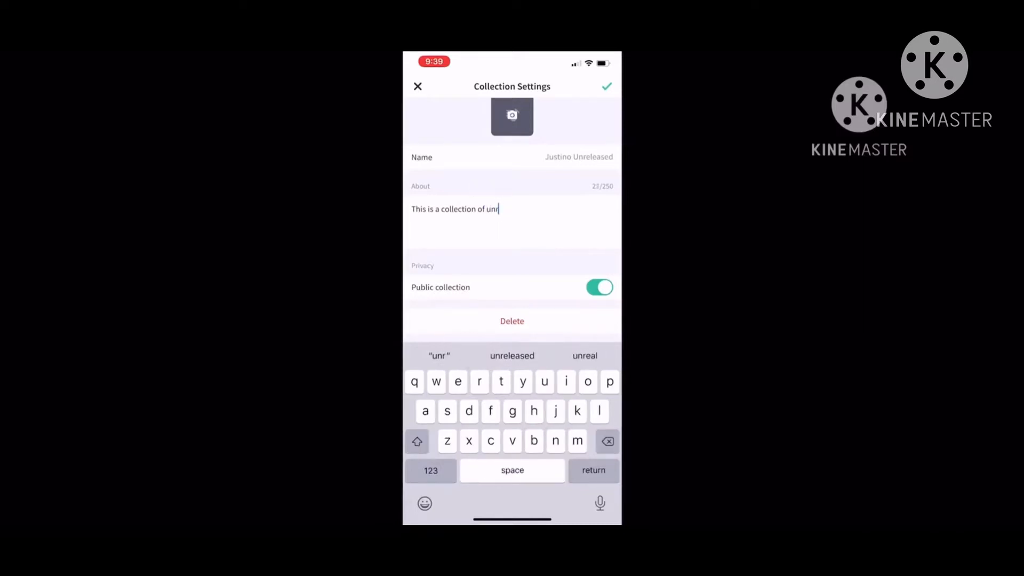
text(eleased songs made by me.)
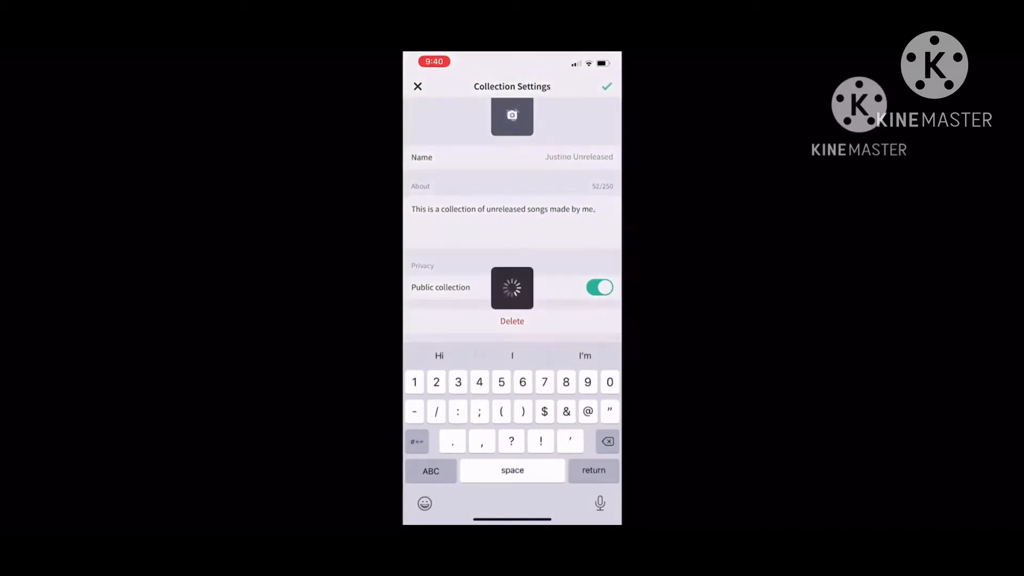
click(606, 85)
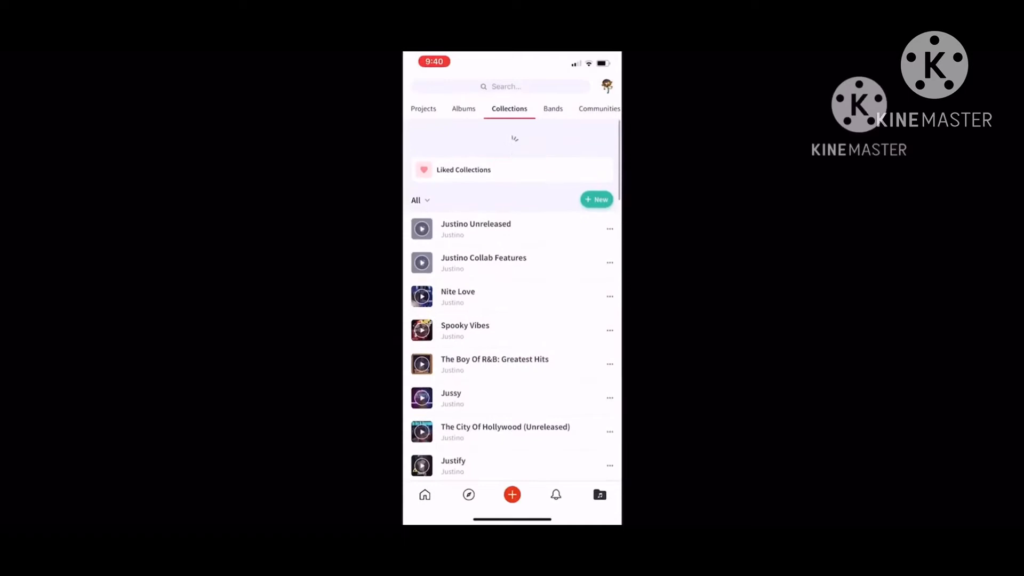
Start a new community from the Communities tab, cancel it, and switch to Bands
scroll(down, 3)
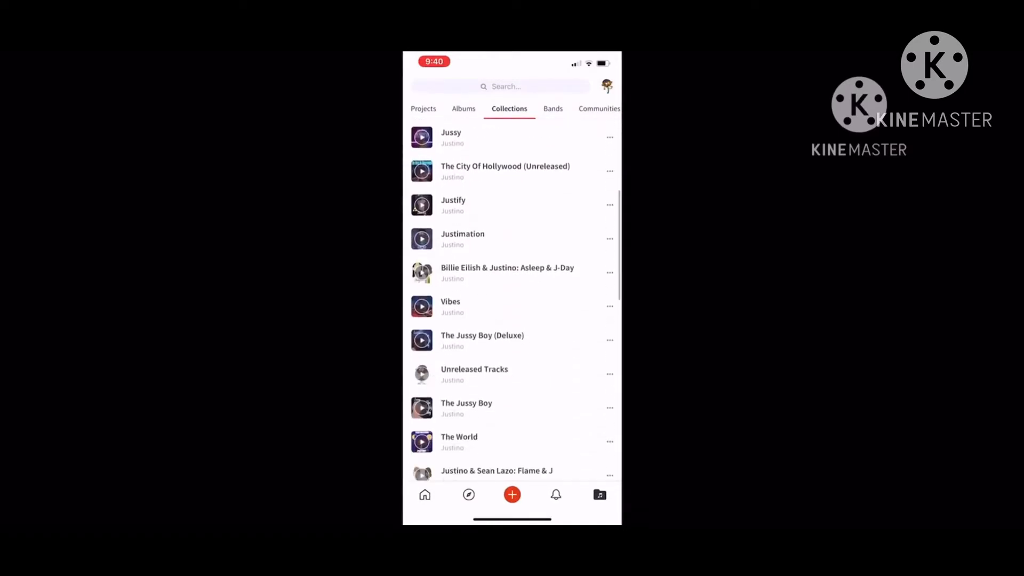
scroll(down, 3)
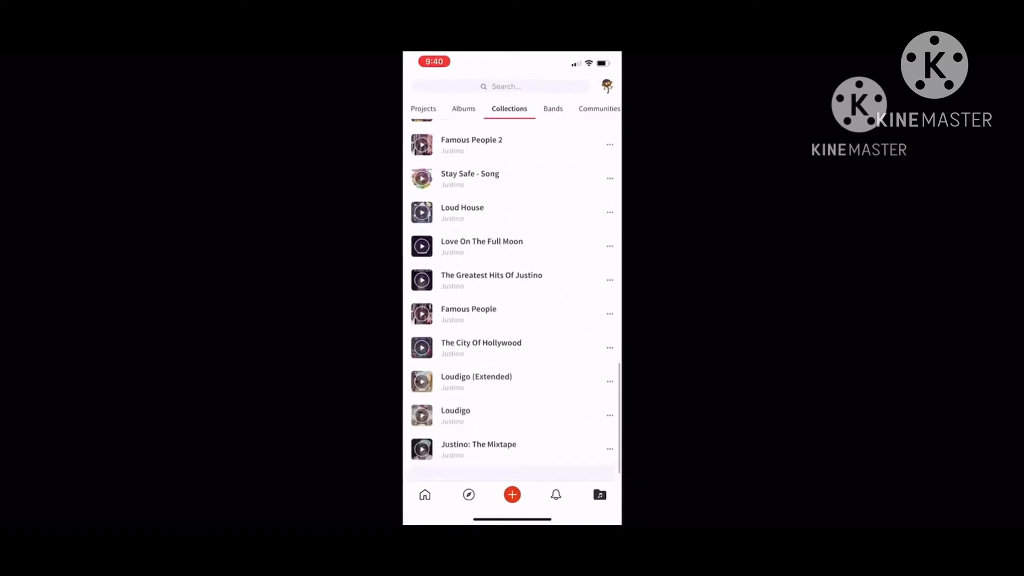
click(599, 108)
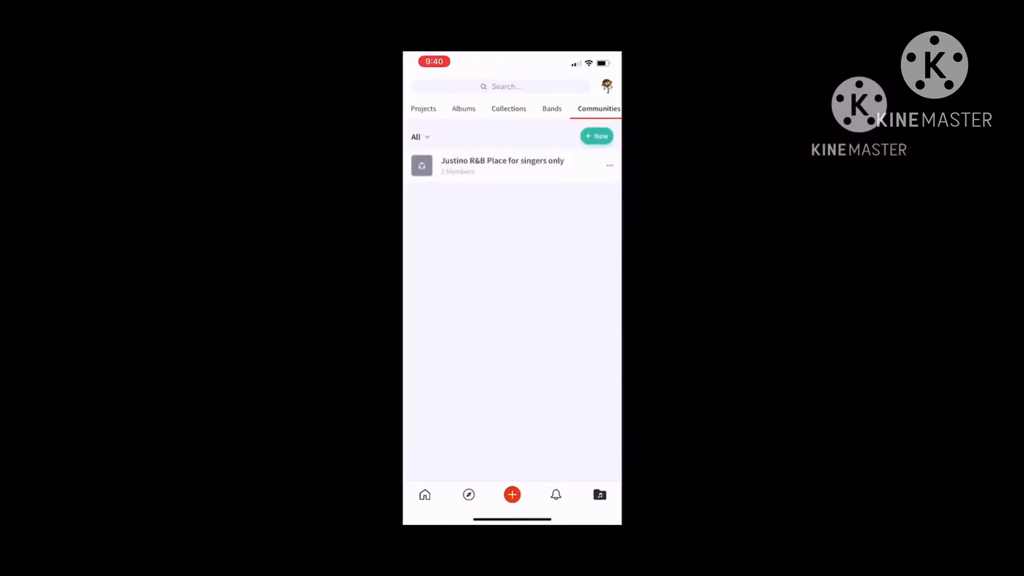
click(596, 136)
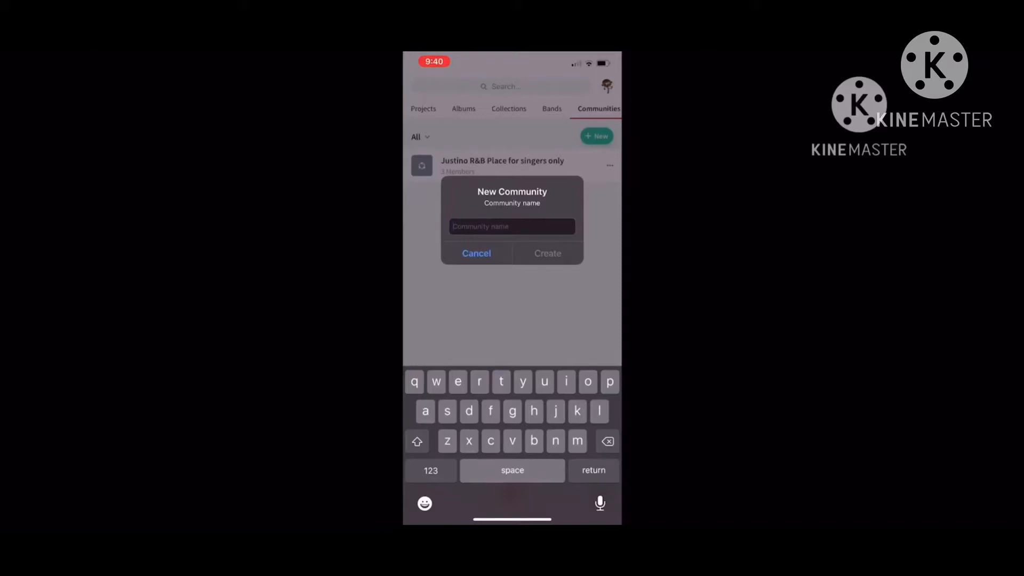
click(477, 253)
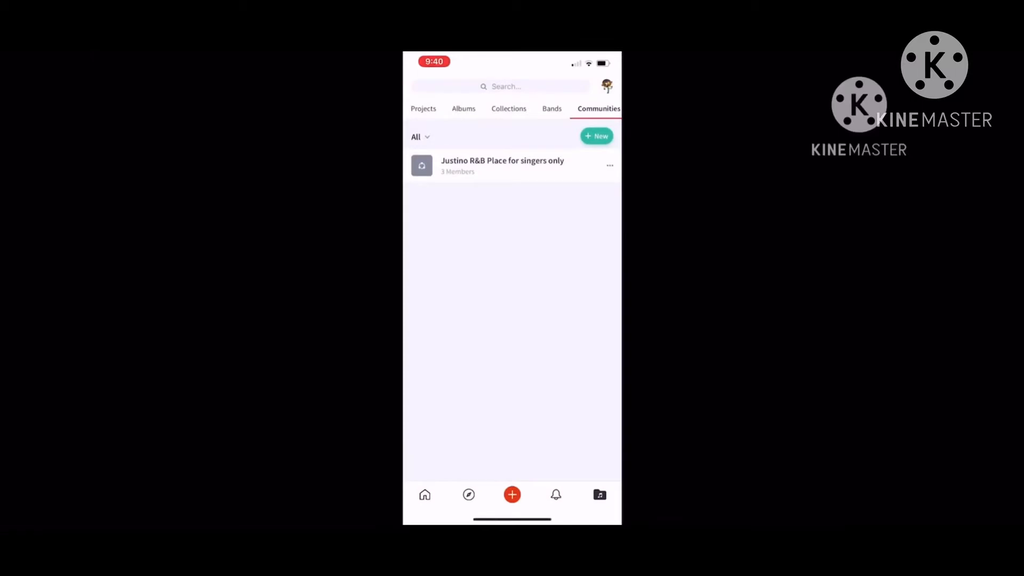
click(552, 108)
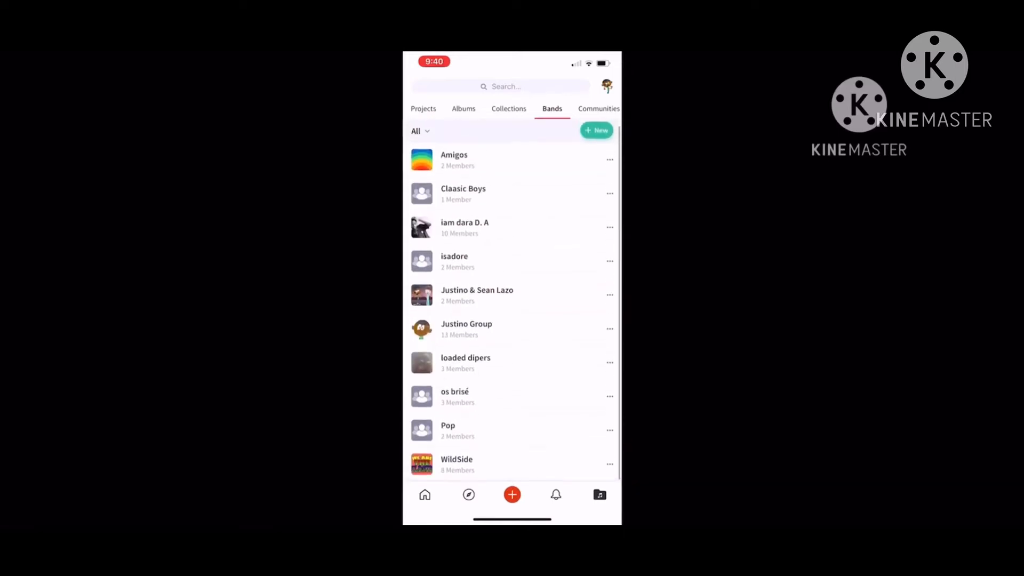
Navigate from the Bands list to the Kurt Cobain (feat. Post Malone) post page
click(596, 130)
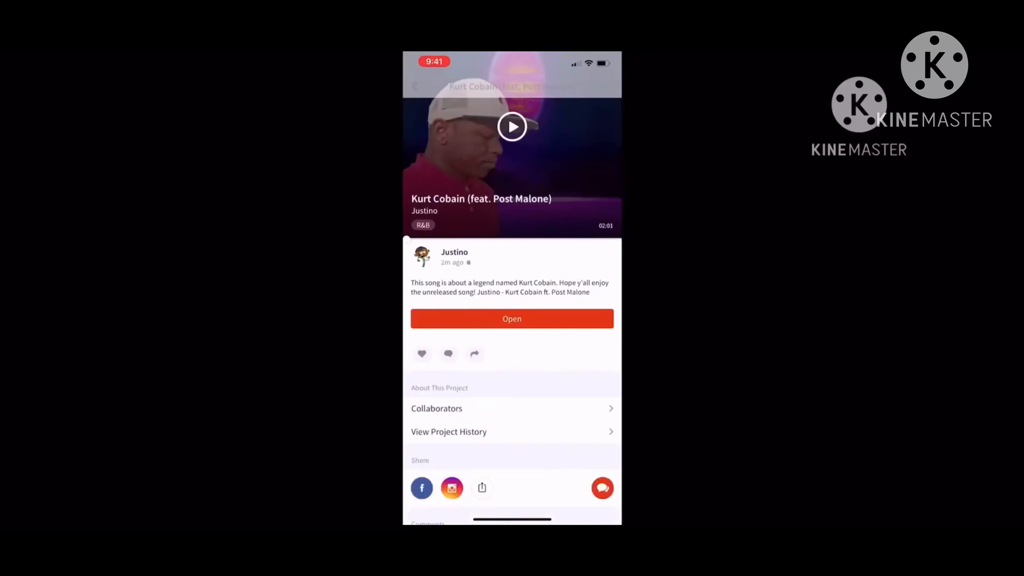
Use the post's Add to Collection option to file the song under Unreleased Tracks
click(607, 86)
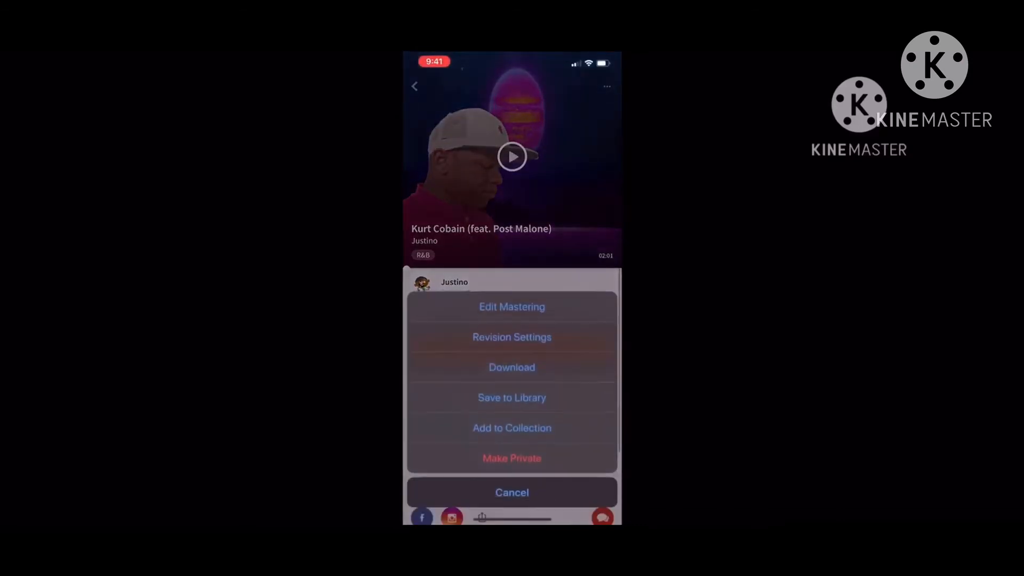
click(511, 428)
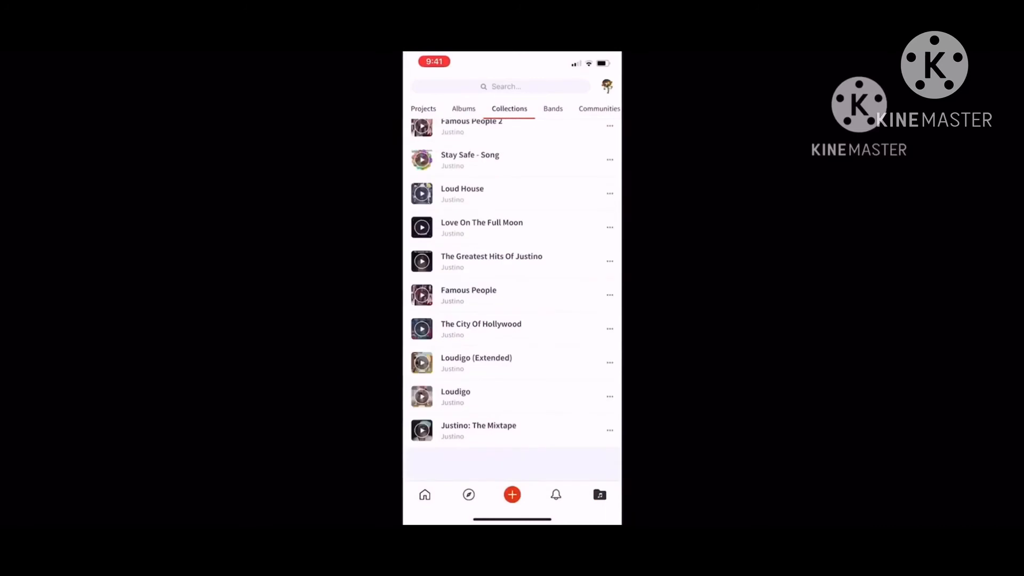
scroll(down, 3)
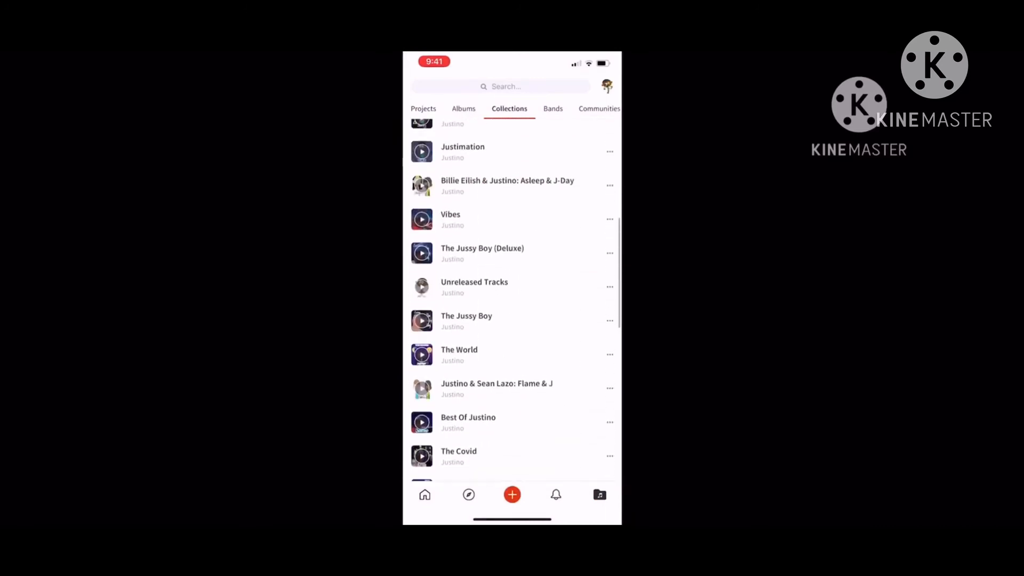
click(474, 287)
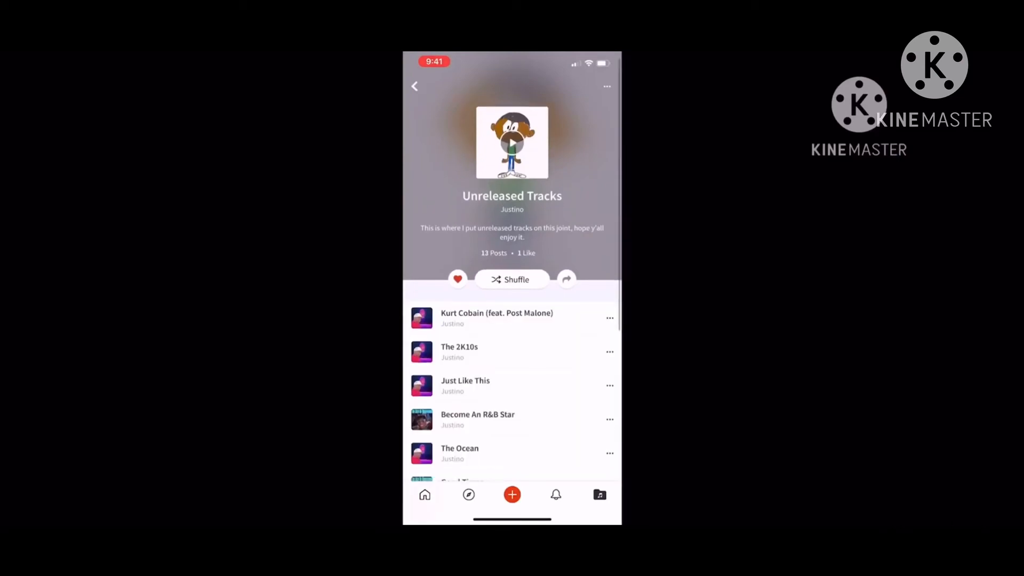
scroll(down, 3)
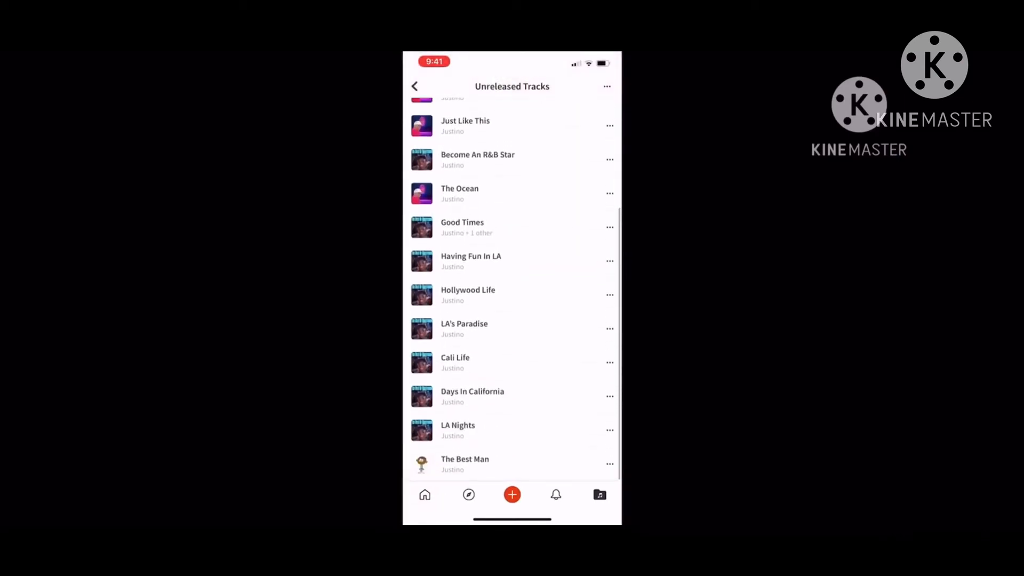